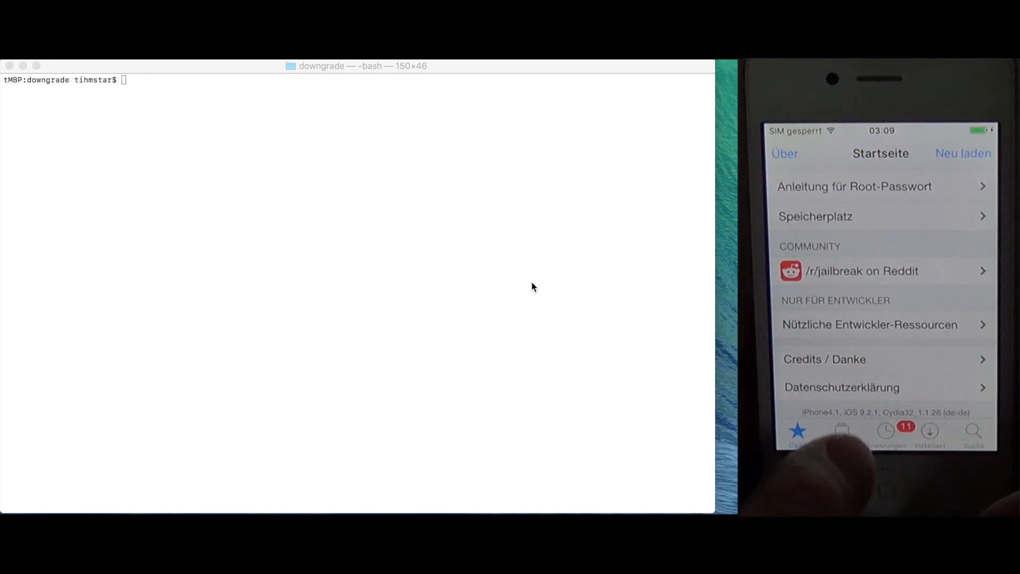
# Add the tihmstar beta repo URL as a new Cydia package source.
pyautogui.click(842, 431)
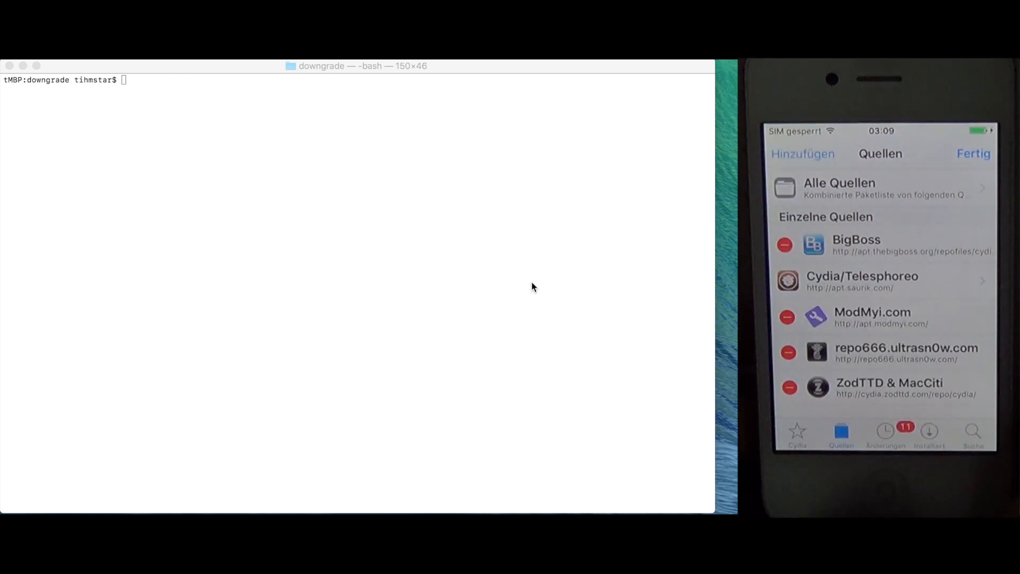
pyautogui.click(801, 153)
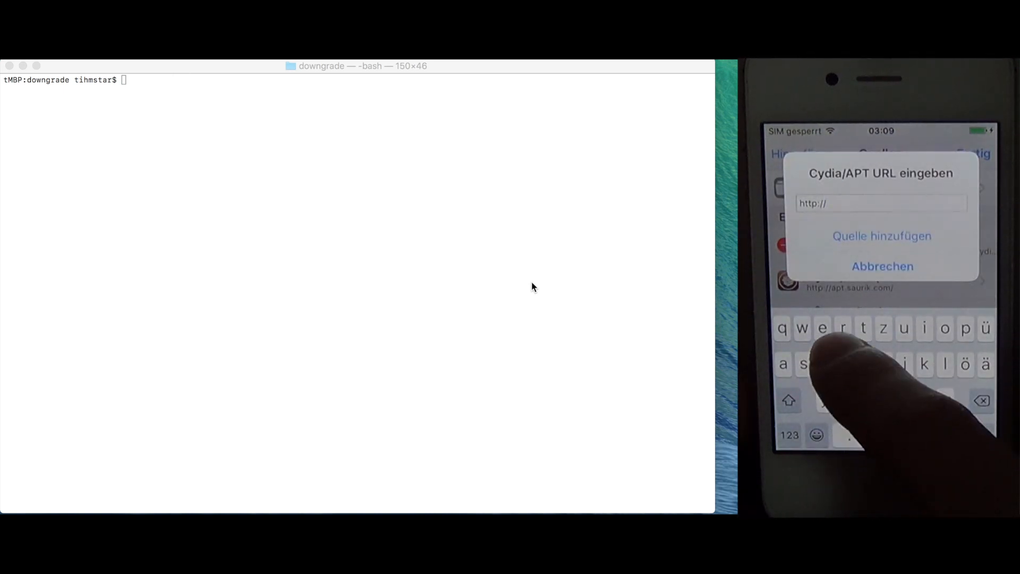
pyautogui.write('rep')
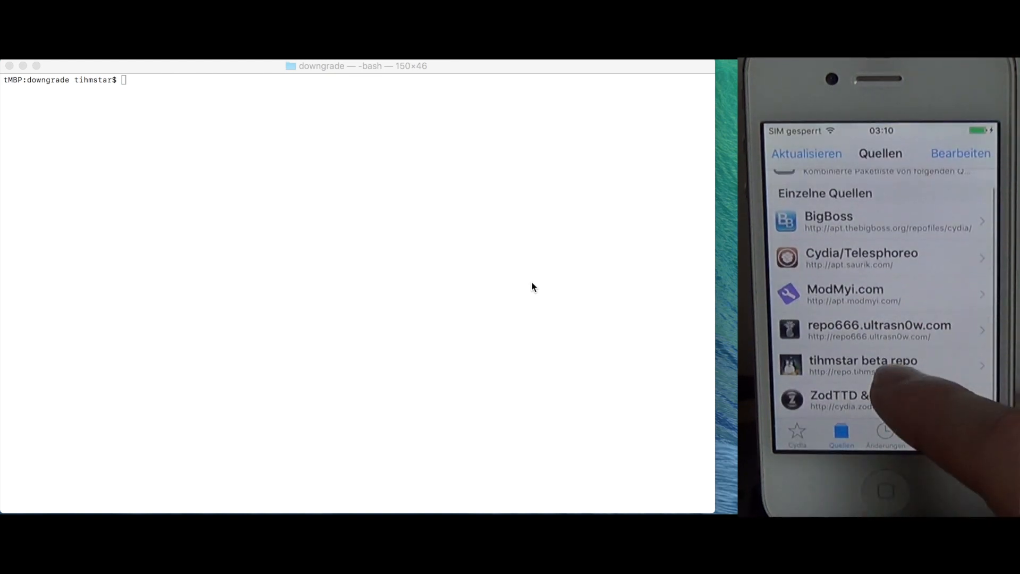
# Install kDFUApp 1.0.2 from the tihmstar beta repo's System category.
pyautogui.click(863, 364)
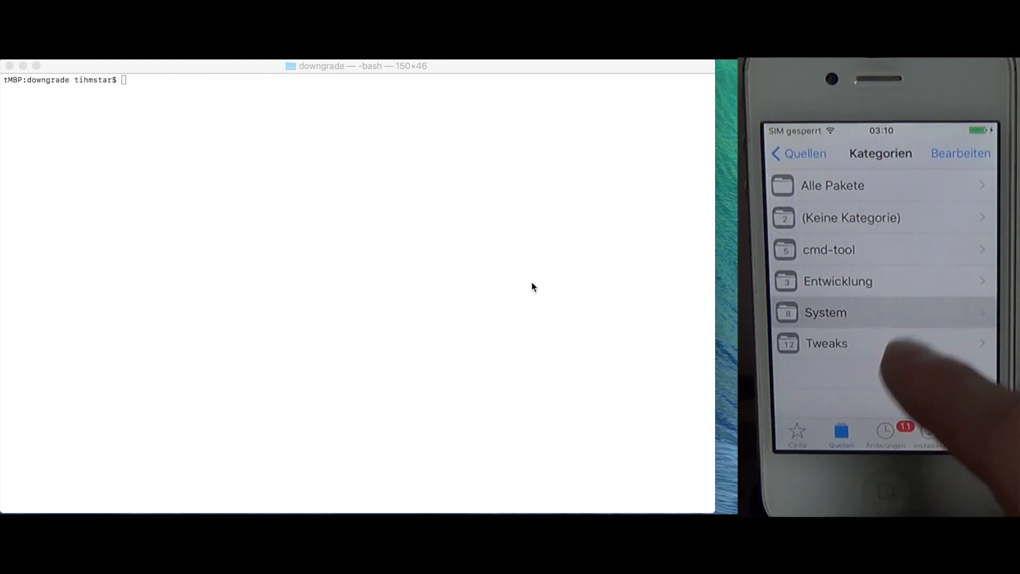
pyautogui.click(825, 312)
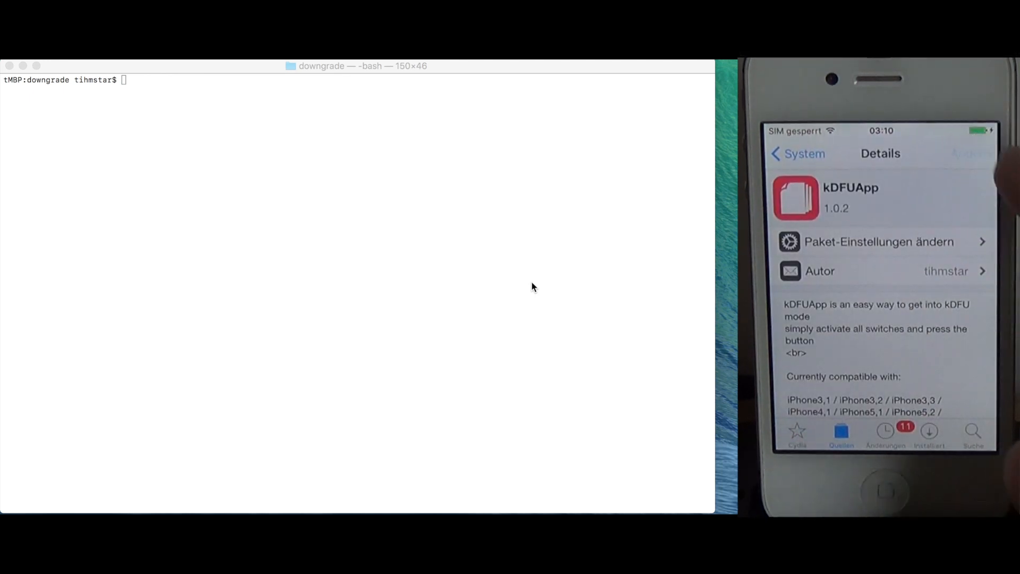
pyautogui.click(970, 153)
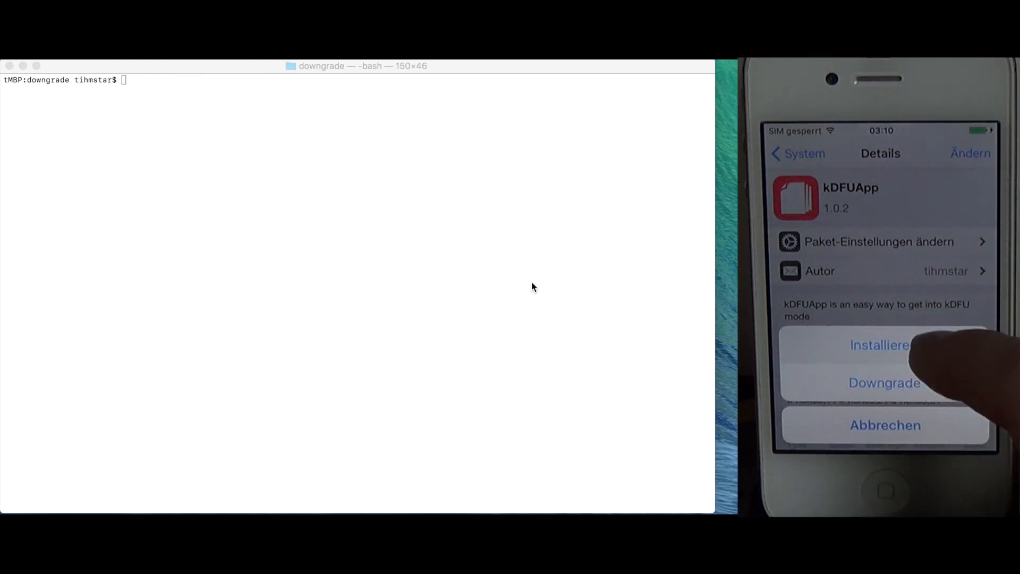
pyautogui.click(886, 382)
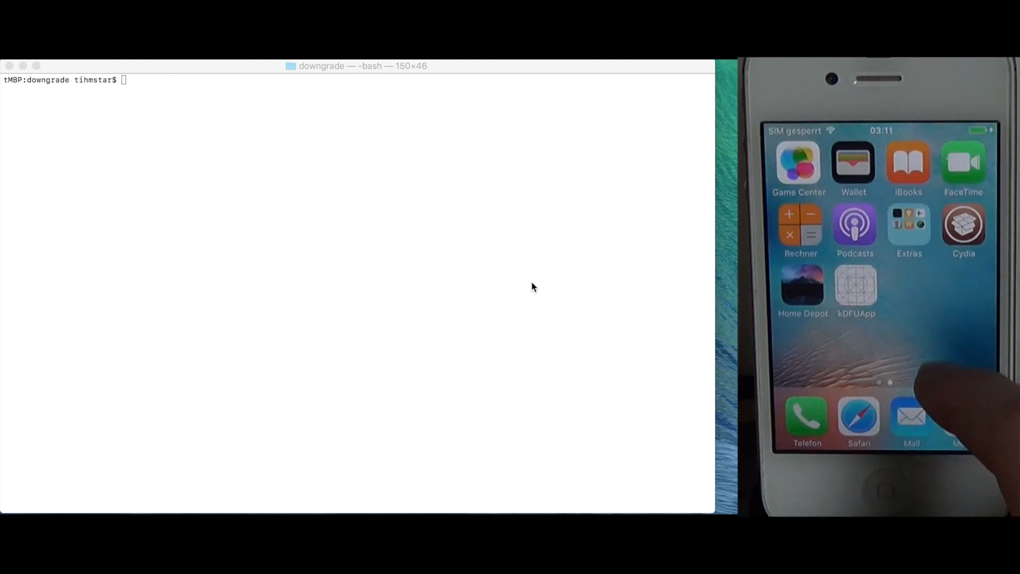
# Launch kDFUApp, download and pwn the iBSS, and enter kDFU mode.
pyautogui.click(856, 288)
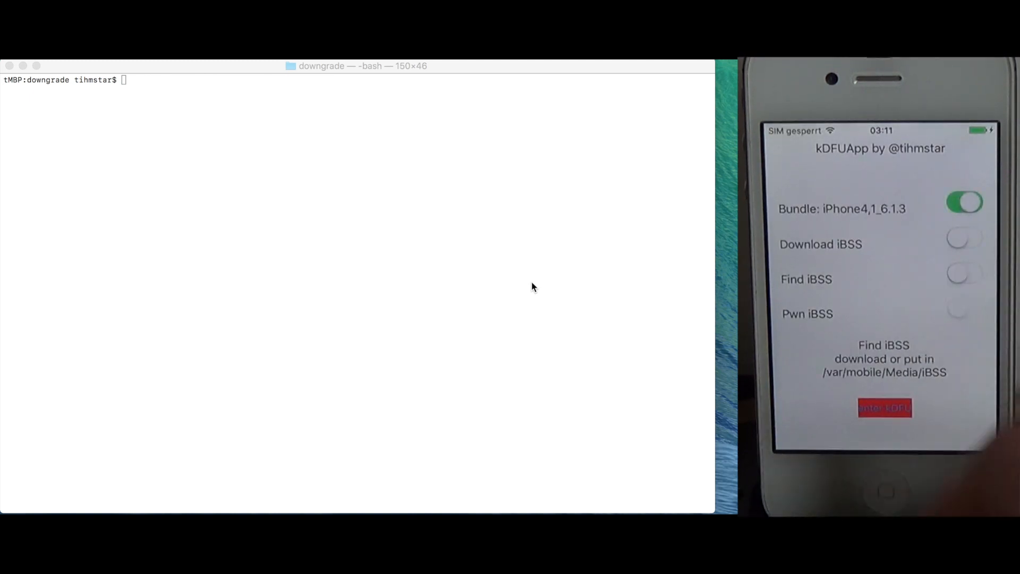
pyautogui.click(964, 238)
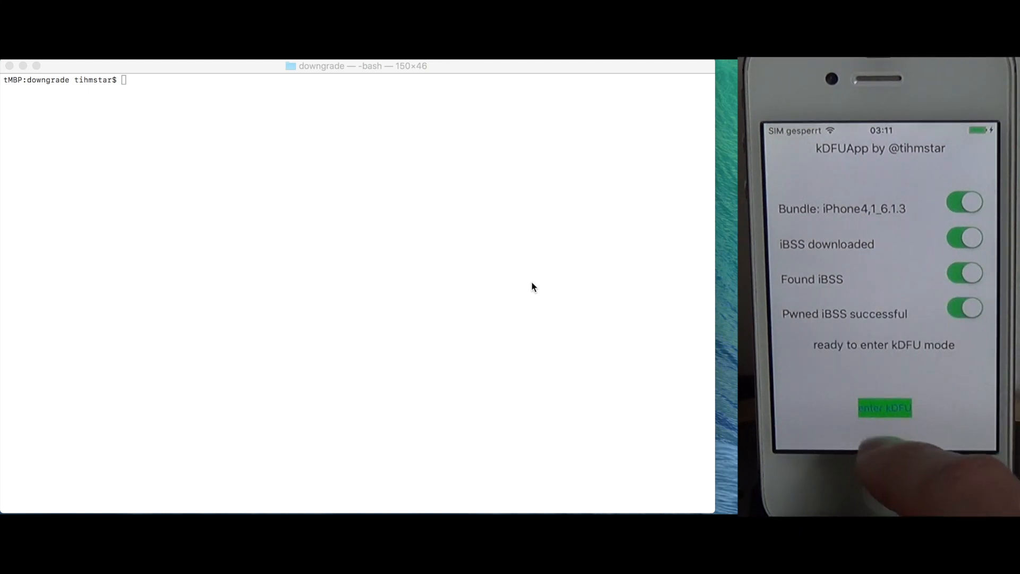
pyautogui.click(884, 408)
pyautogui.write('irecovery -m')
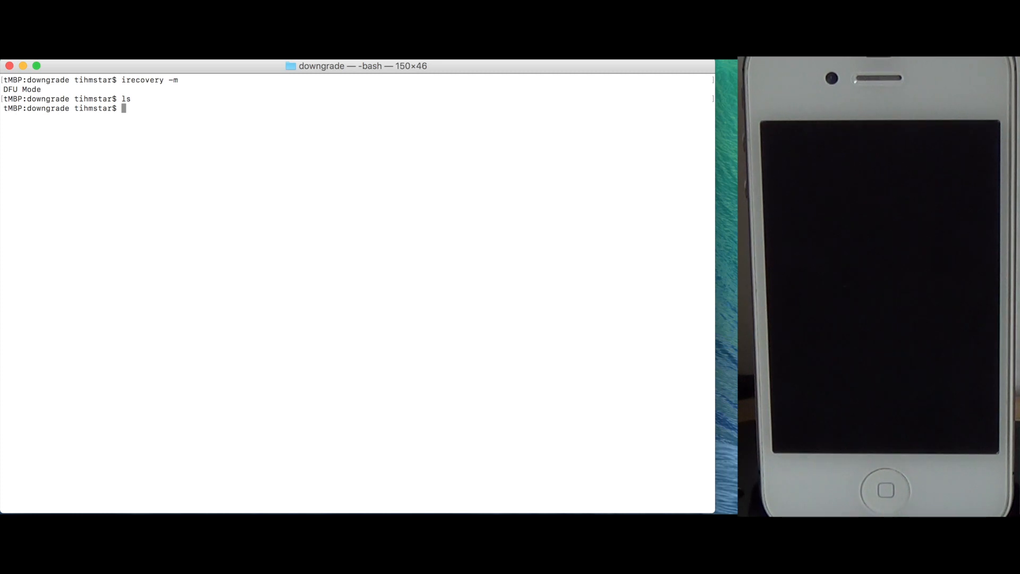
# Run tsschecker -d iPhone4,1 -e <ECID> -i 8.4.1 -o -s to save the SHSH2 blob.
pyautogui.write('tsschecker -d')
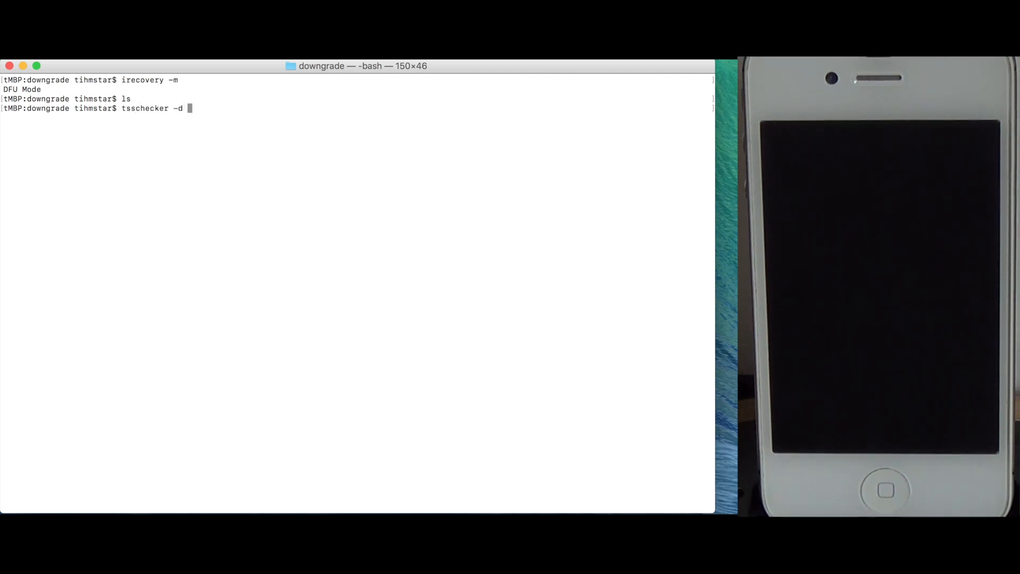
pyautogui.write('iPhone4,')
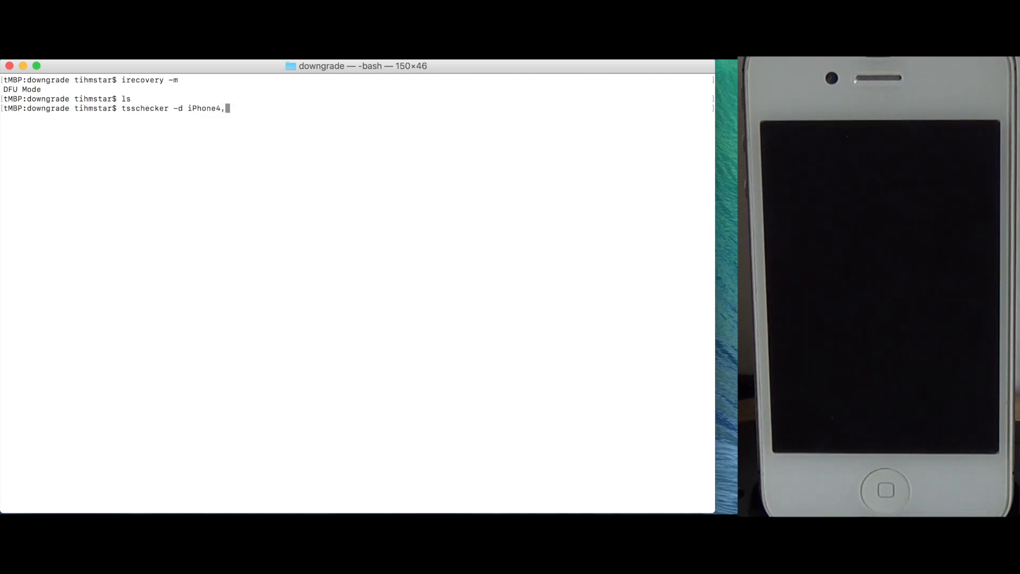
pyautogui.write('1 -e')
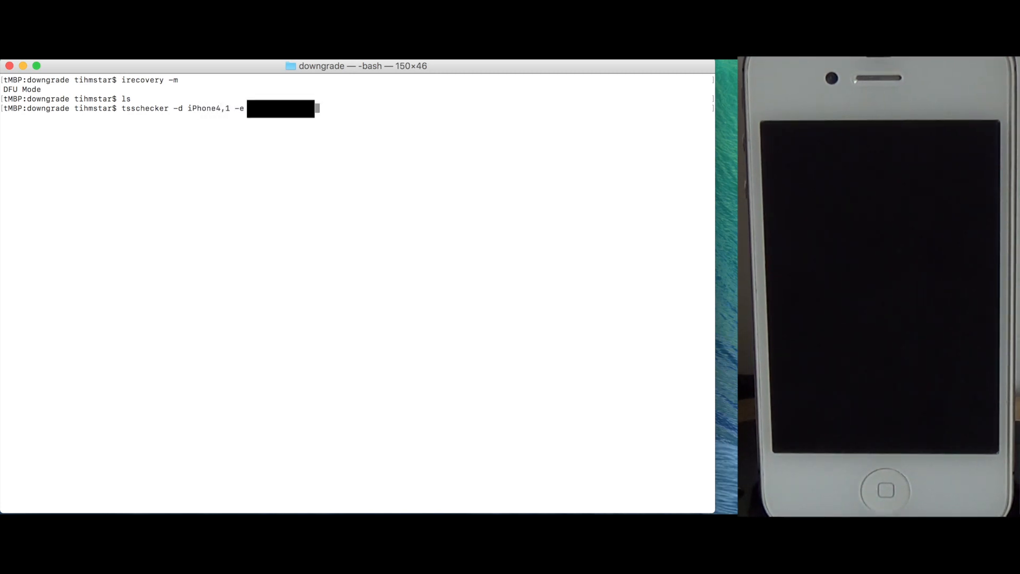
pyautogui.write('-i 8')
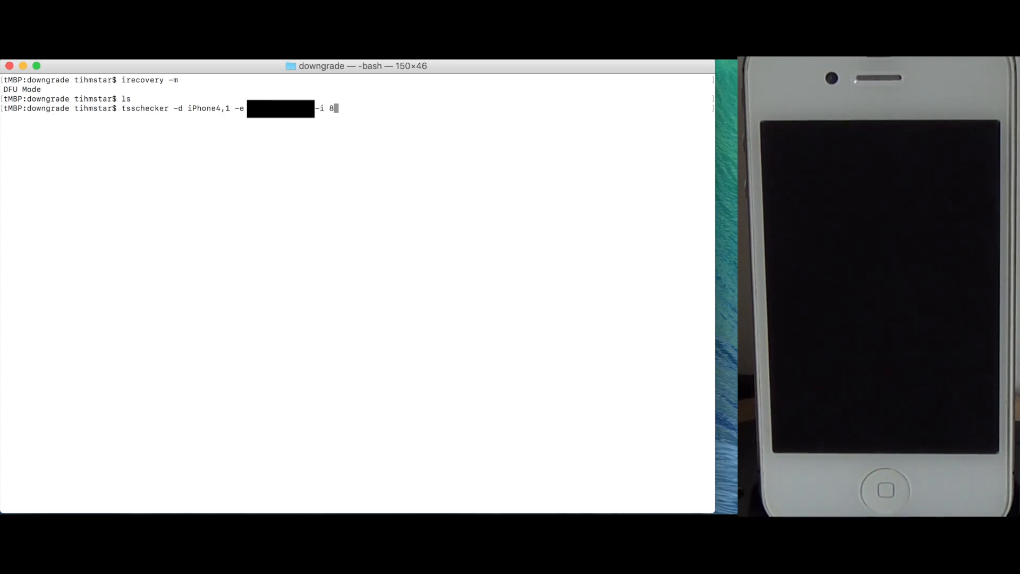
pyautogui.write('.4.1')
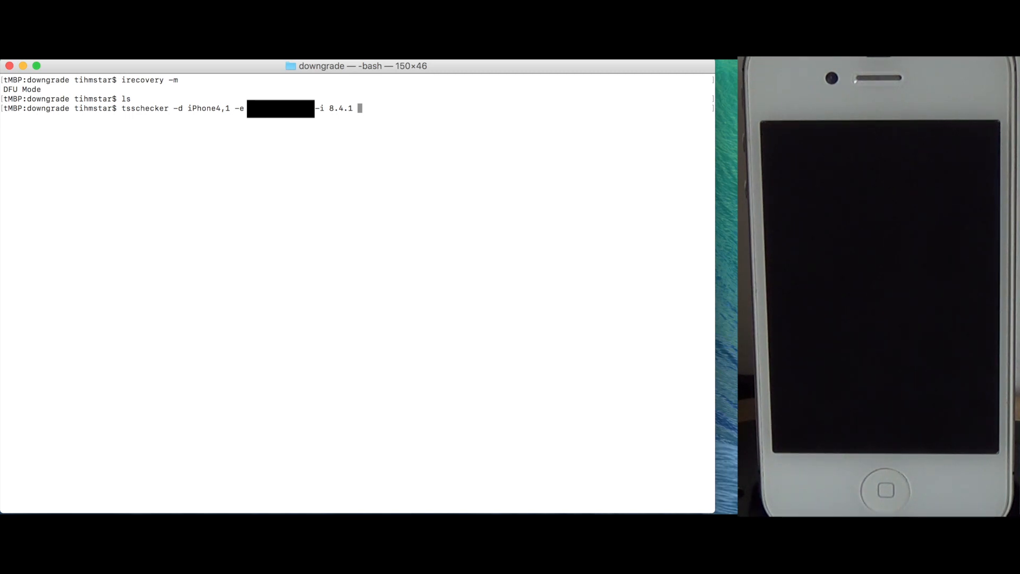
pyautogui.write('-o')
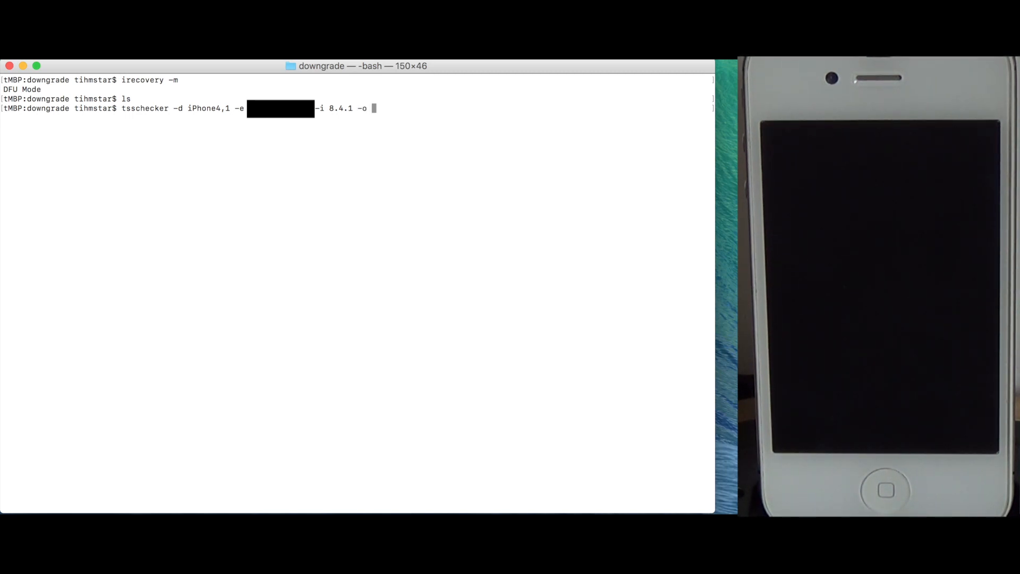
pyautogui.moveTo(492, 282)
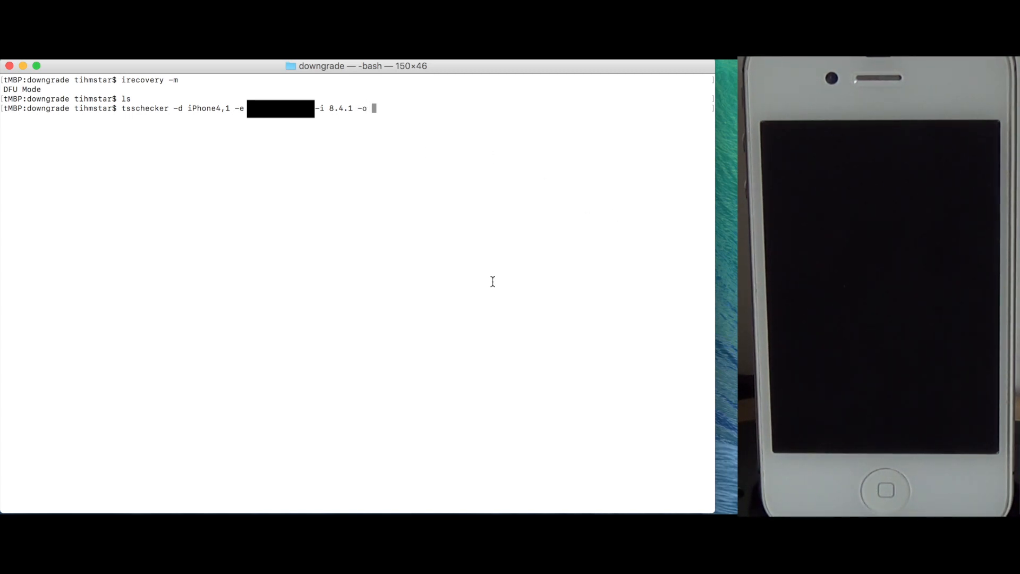
pyautogui.write('s')
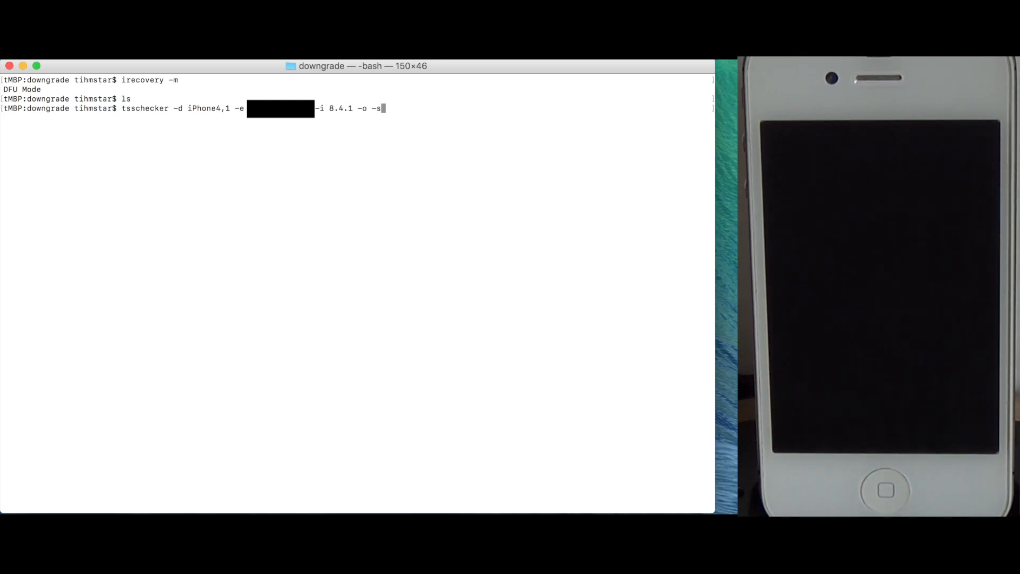
pyautogui.press('Return')
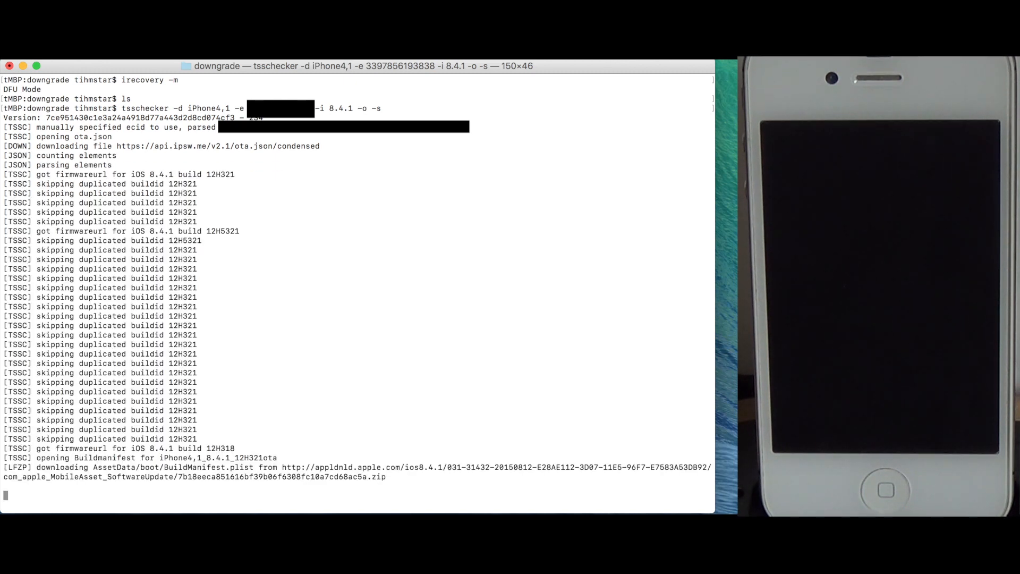
# Scroll the Terminal output to follow tsschecker saving the blob.
pyautogui.scroll(-3)
pyautogui.write('futurerestore')
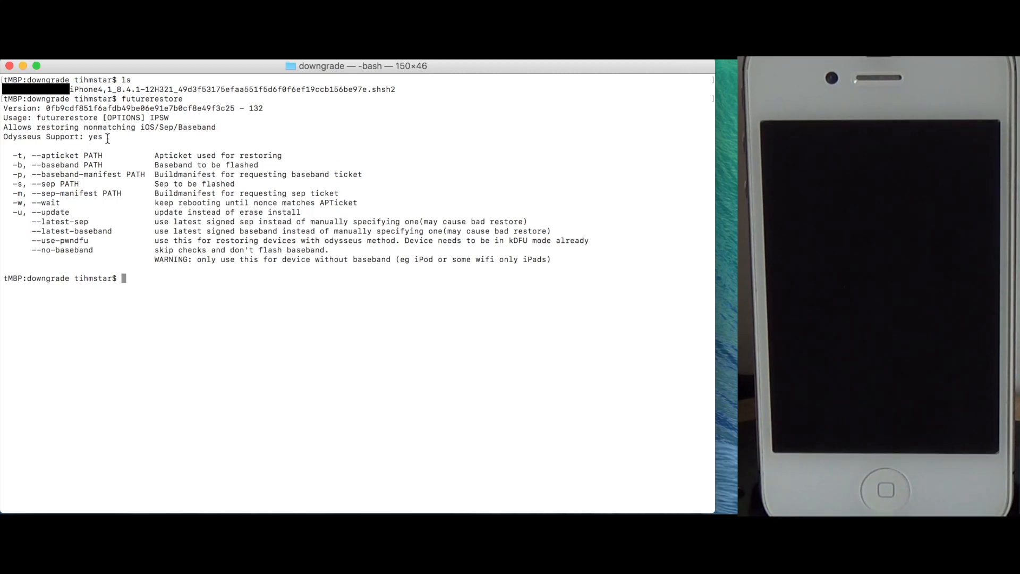
pyautogui.doubleClick(52, 137)
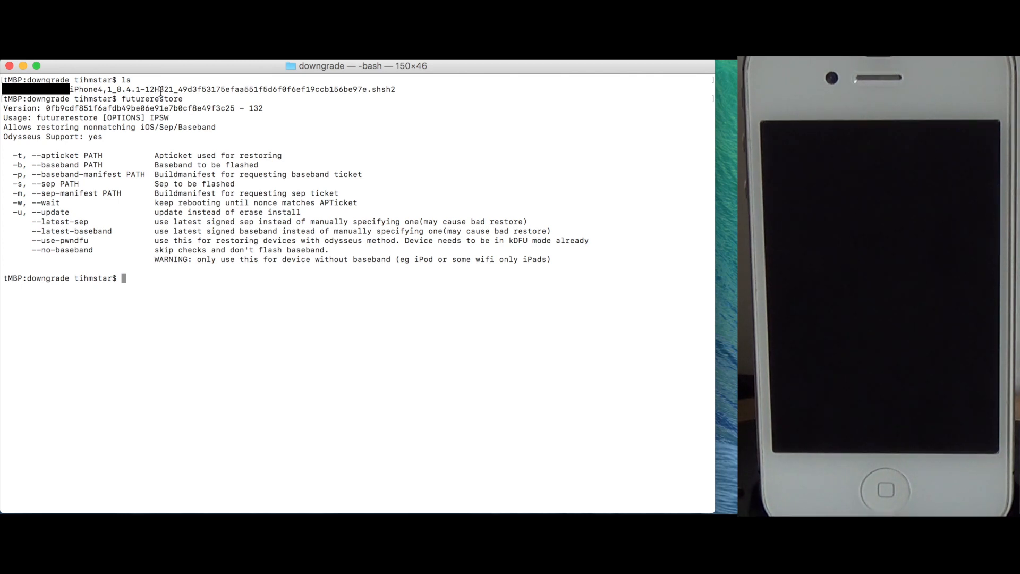
pyautogui.doubleClick(152, 98)
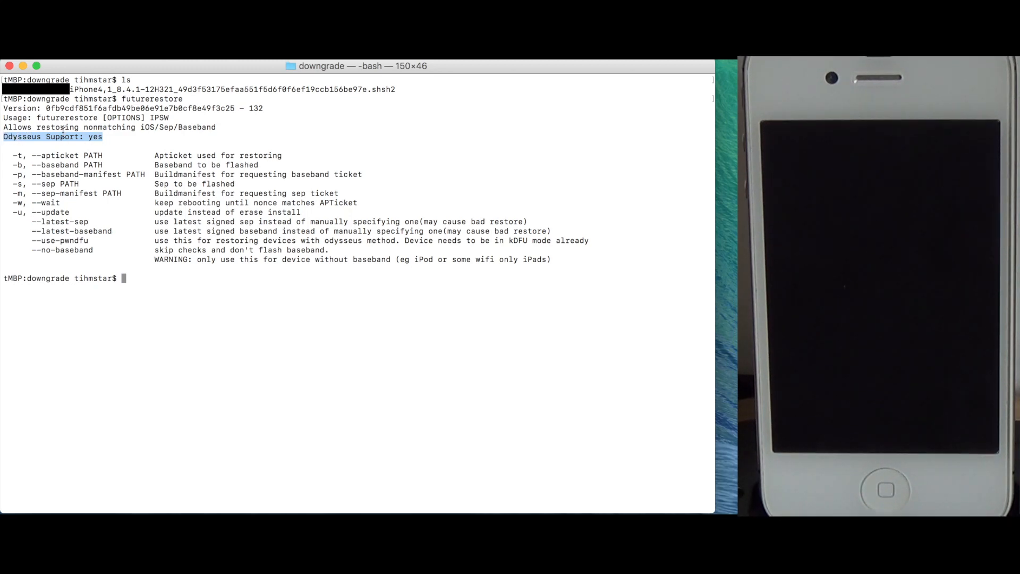
pyautogui.moveTo(26, 239)
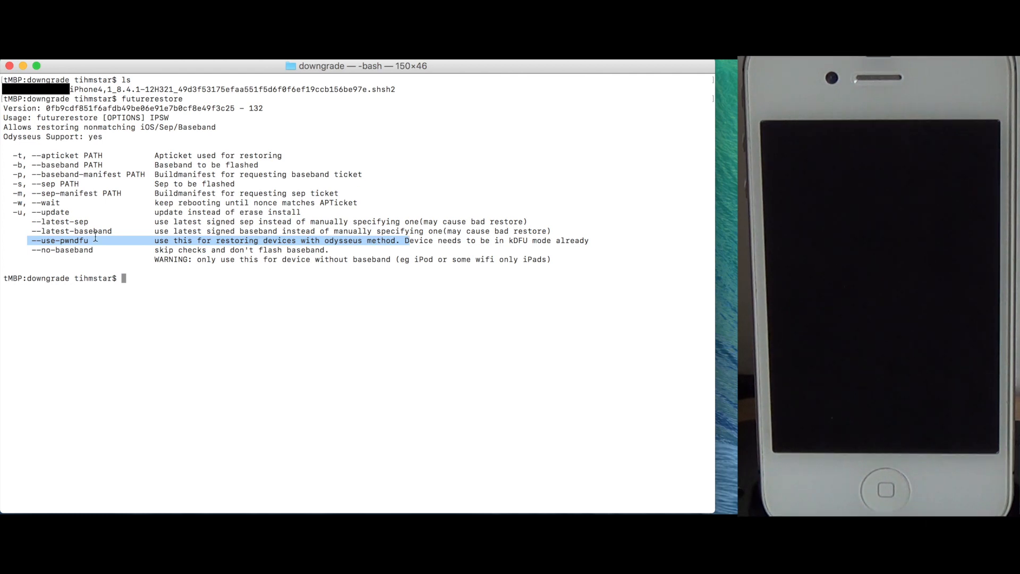
pyautogui.moveTo(103, 140)
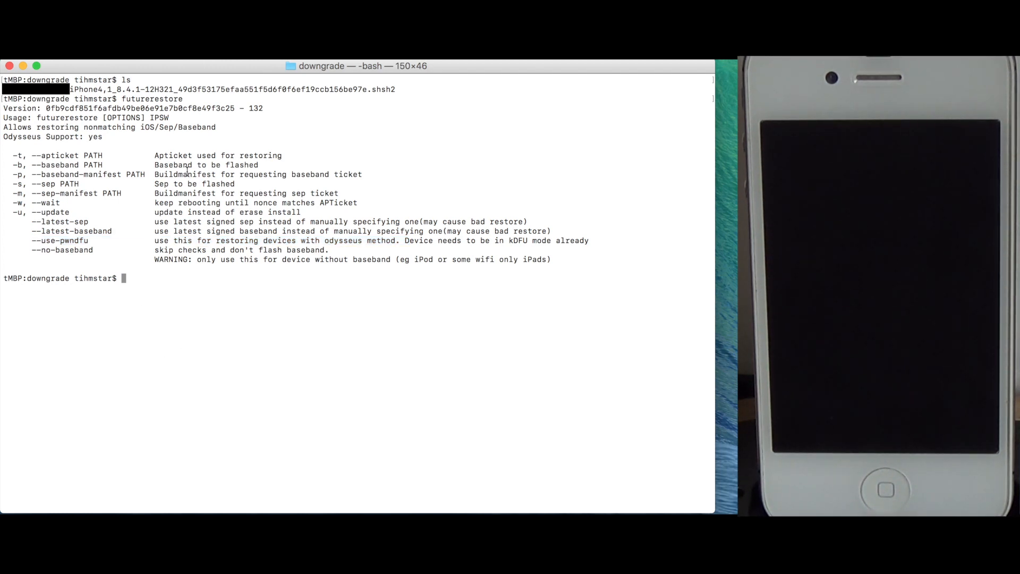
# Enter futurerestore -t ticket.shsh --latest-baseband at the prompt.
pyautogui.write('fu')
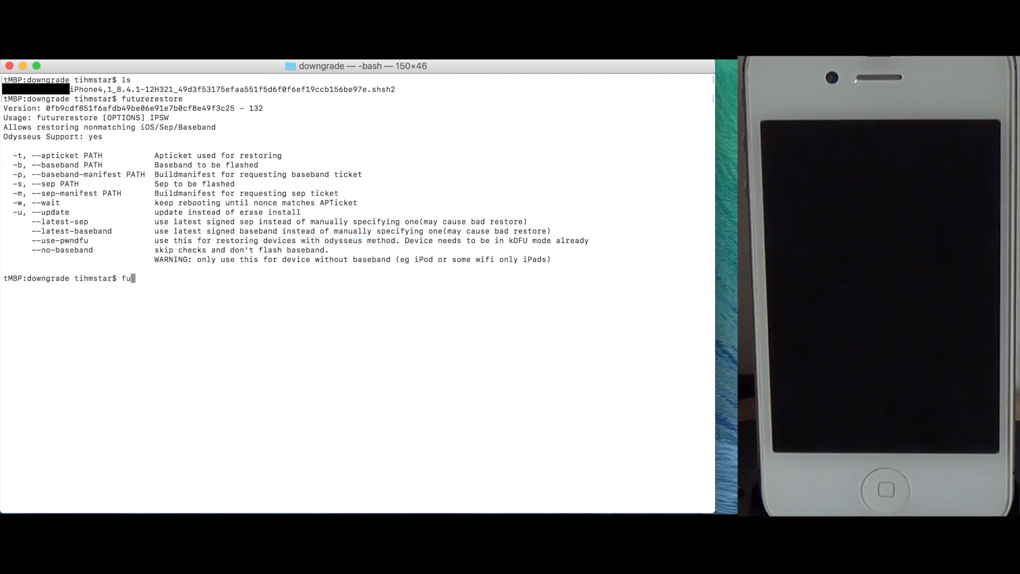
pyautogui.write('turerestore -')
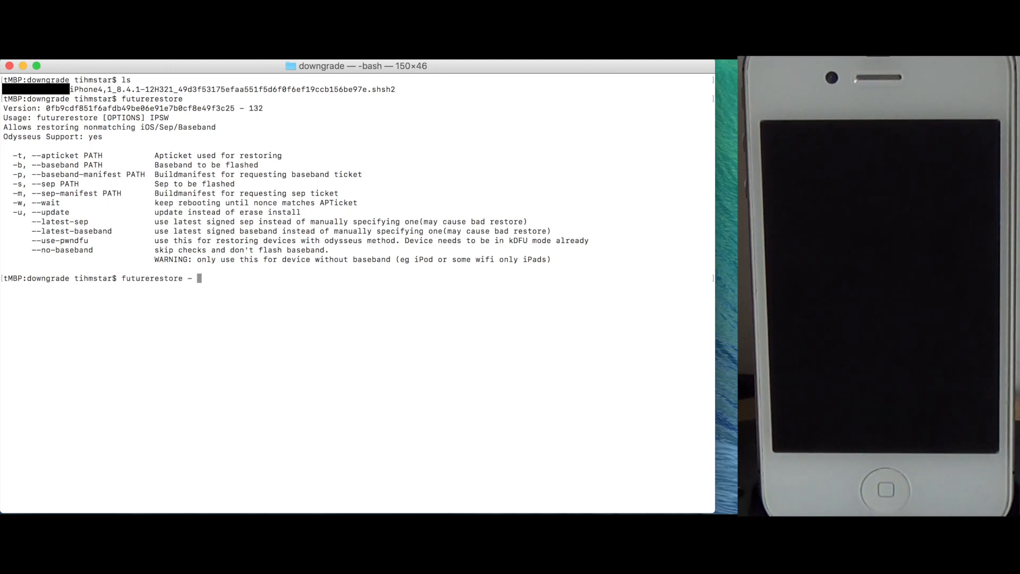
pyautogui.write('t')
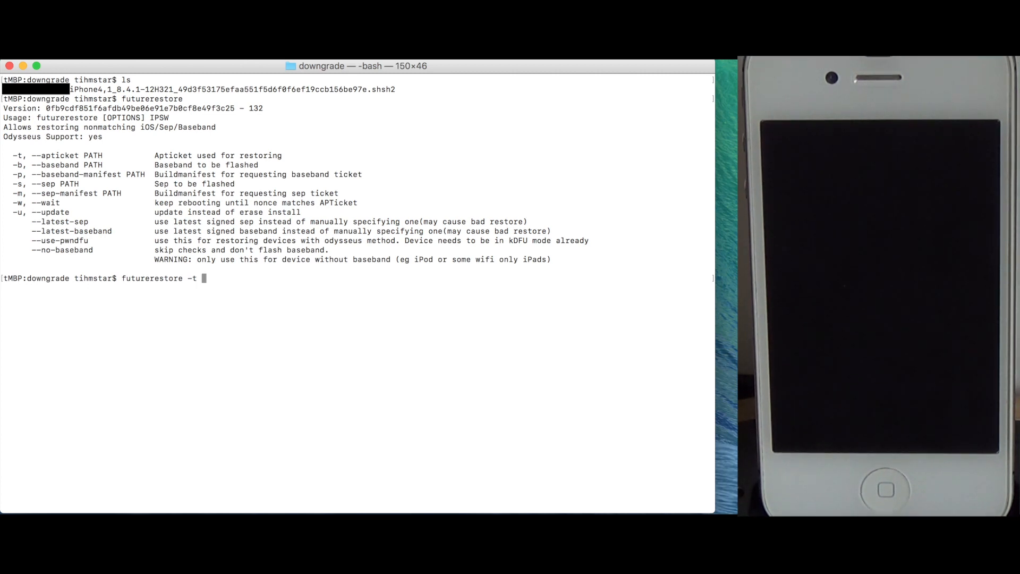
pyautogui.write('ticket')
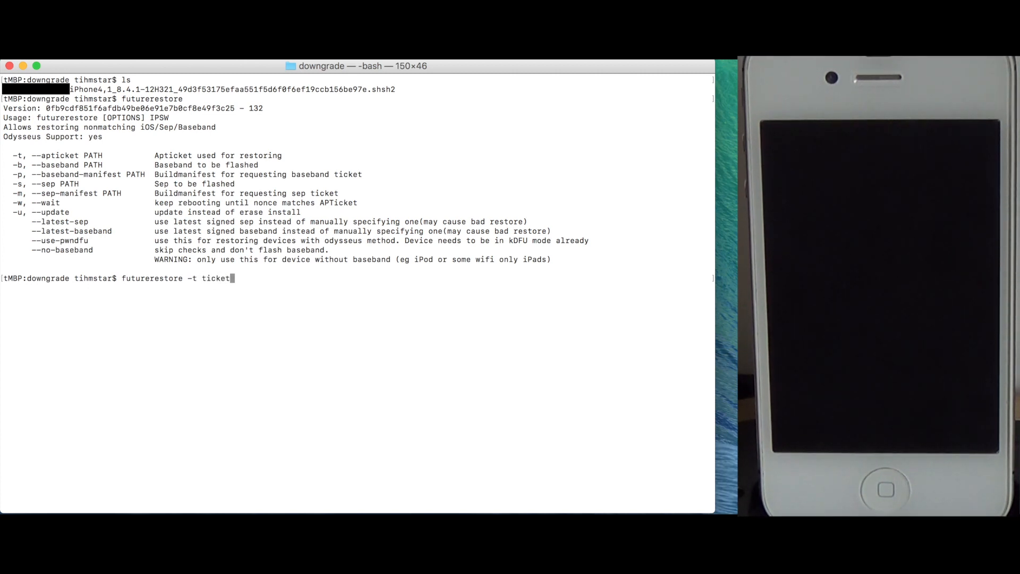
pyautogui.write('.shsh')
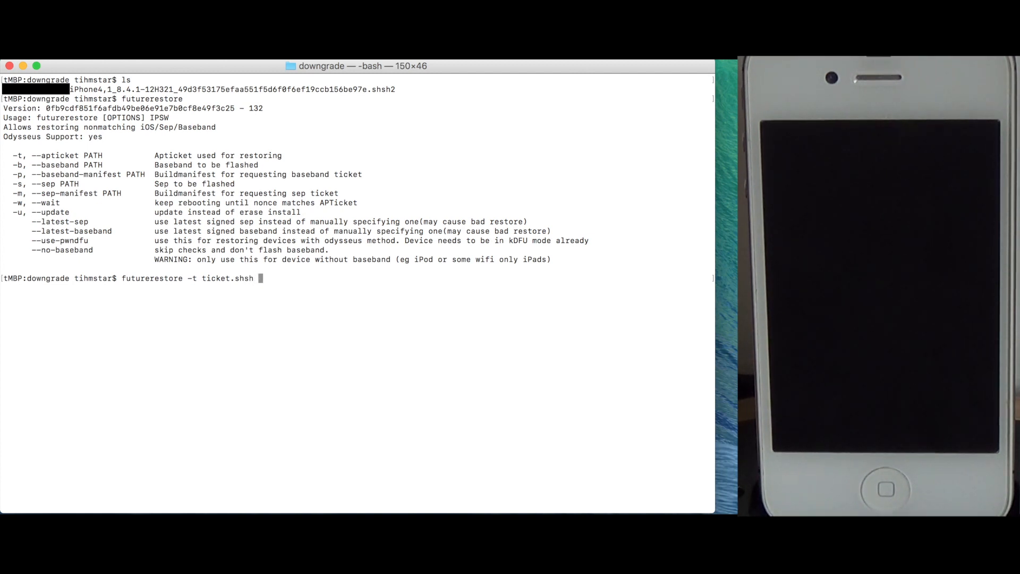
pyautogui.write('-')
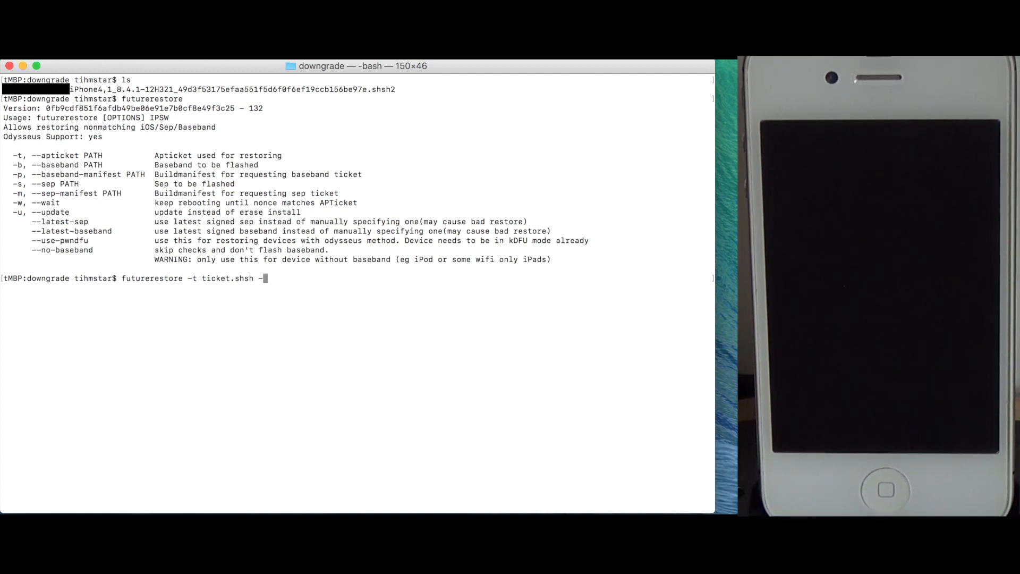
pyautogui.write('-l')
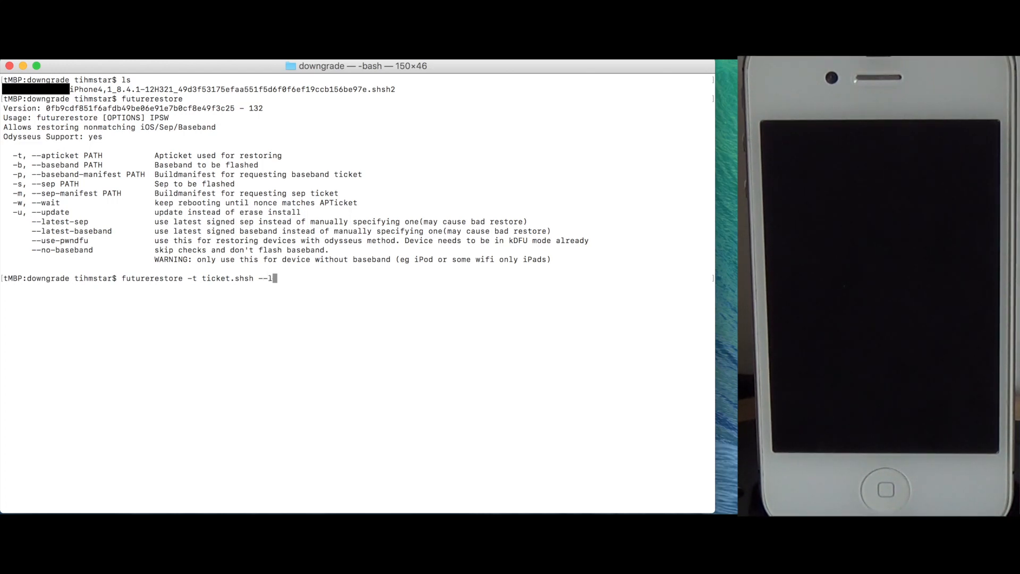
pyautogui.write('atest-bae')
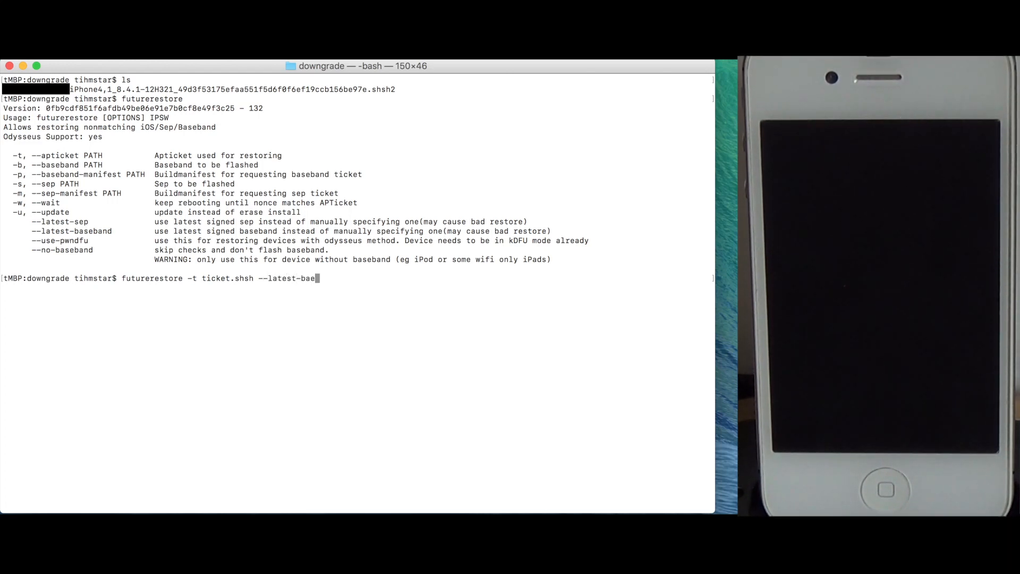
pyautogui.write('band')
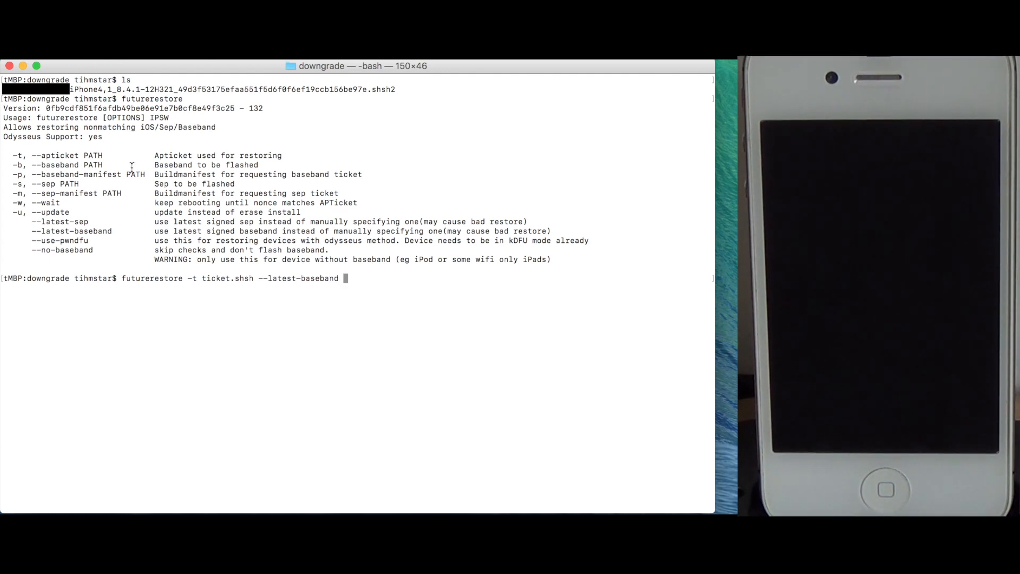
# Append --use-pwndfu and ~/ipsw/iPhone4,1_8.4.1_12H321_Restore.ipsw without running it.
pyautogui.doubleClick(58, 240)
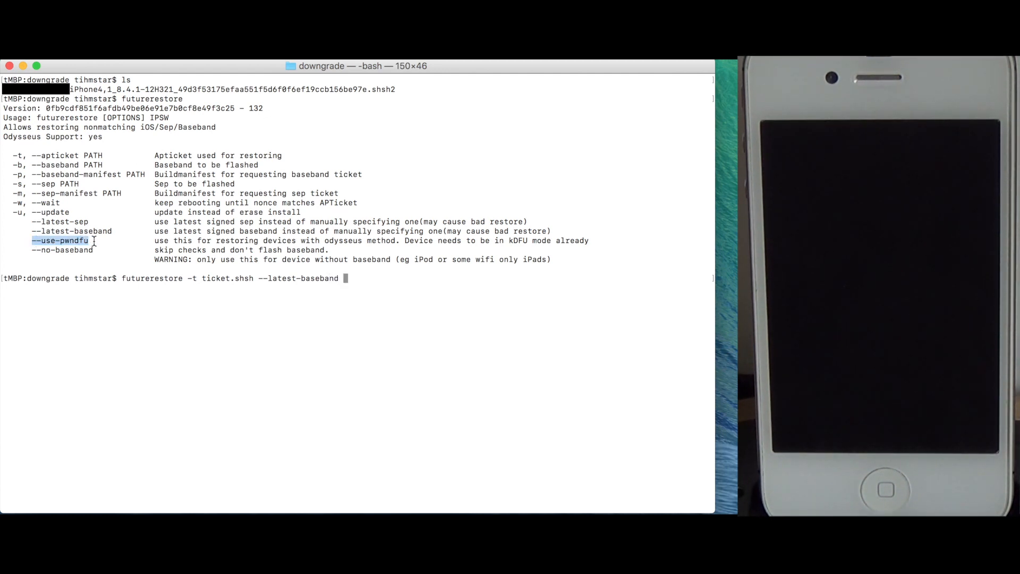
pyautogui.write('--use-pwndfu')
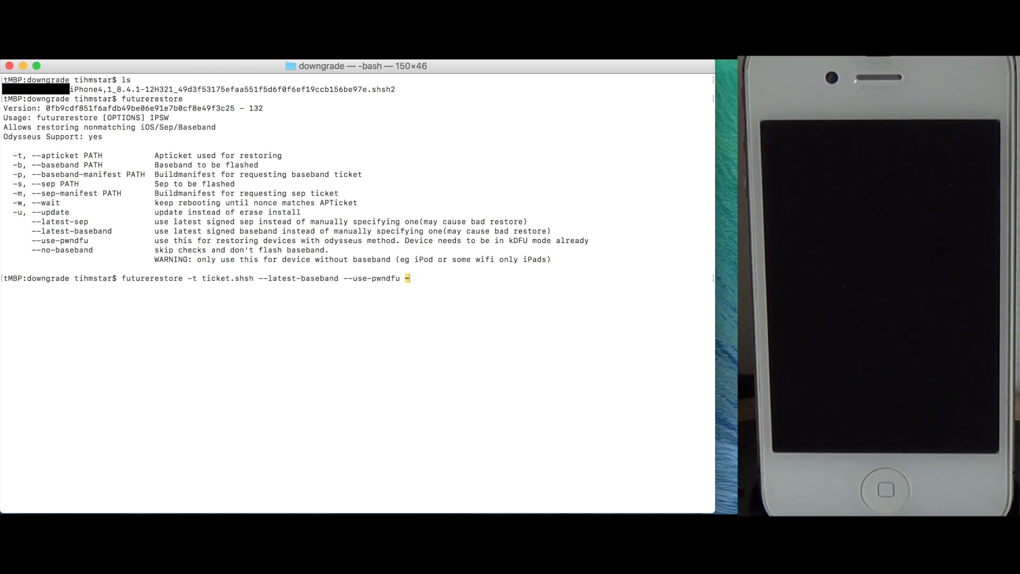
pyautogui.write('~/ipsw/i')
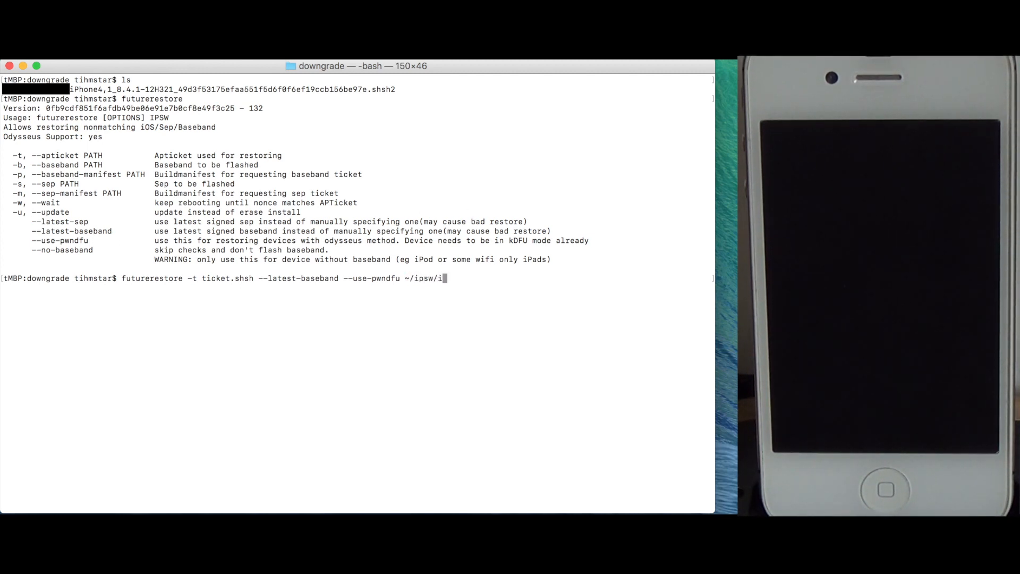
pyautogui.write('P')
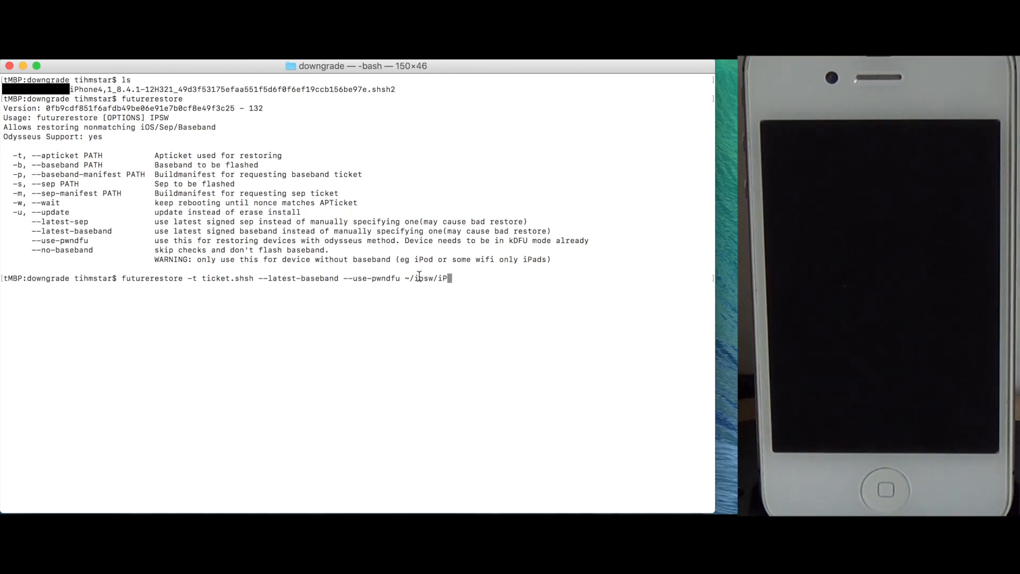
pyautogui.write('hone')
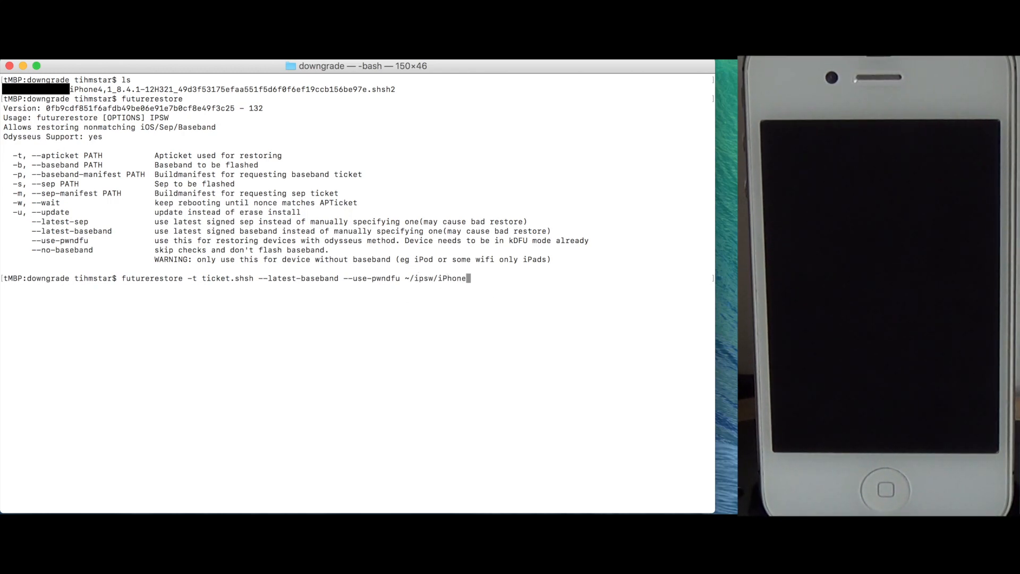
pyautogui.write('4,1_8.')
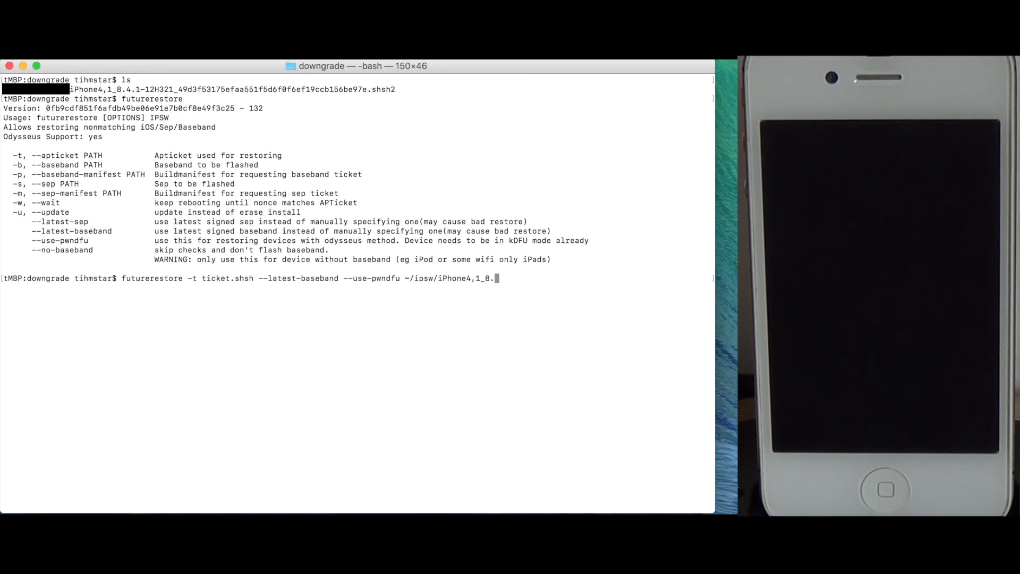
pyautogui.write('4.1_12H321_Restore.ipsw')
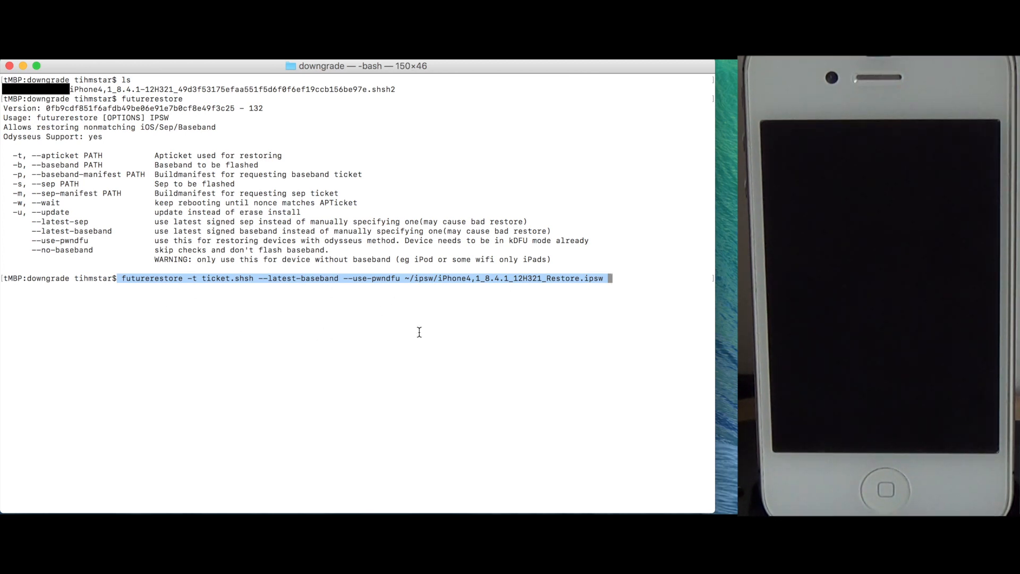
pyautogui.moveTo(456, 306)
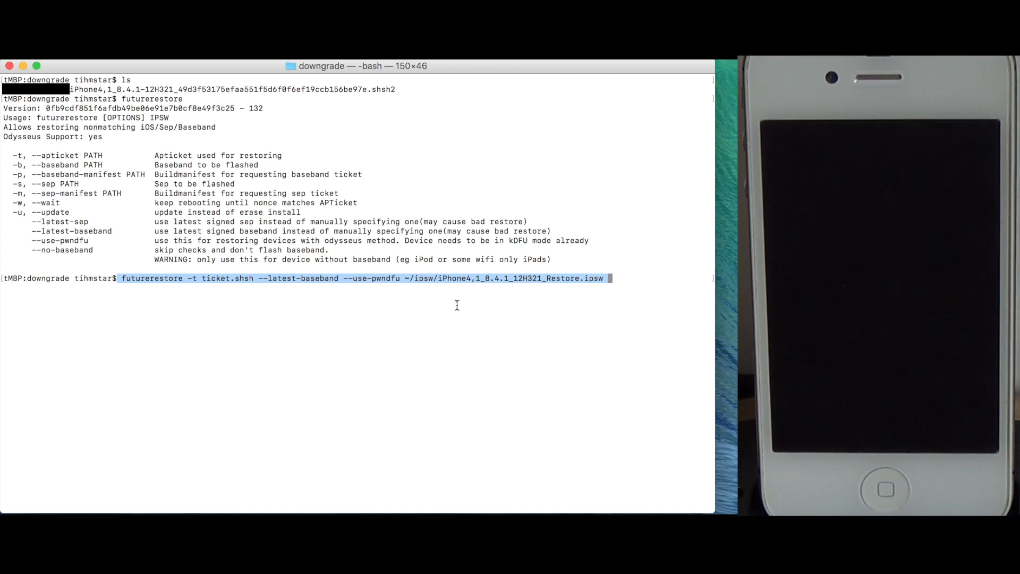
pyautogui.moveTo(348, 347)
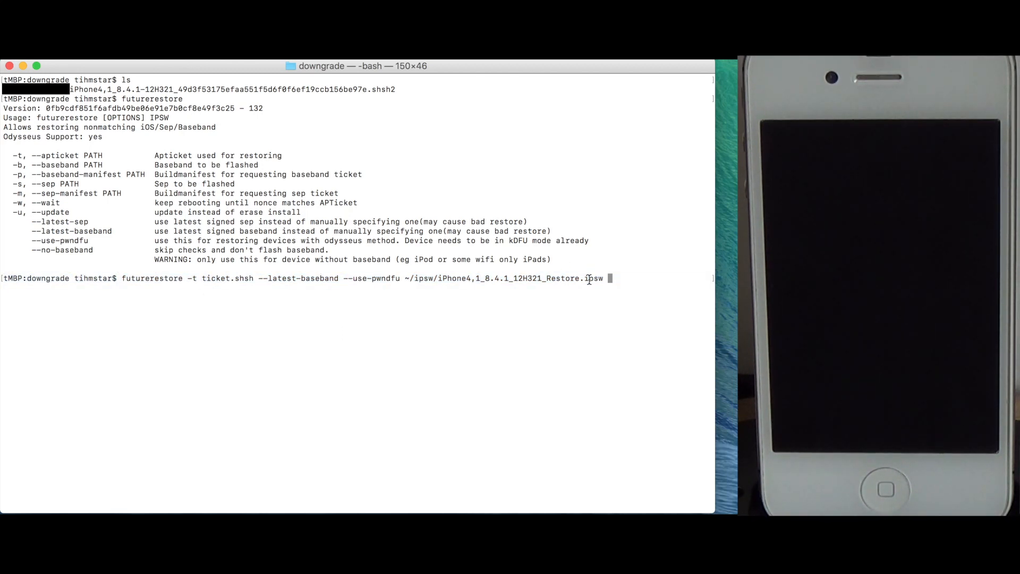
pyautogui.moveTo(463, 300)
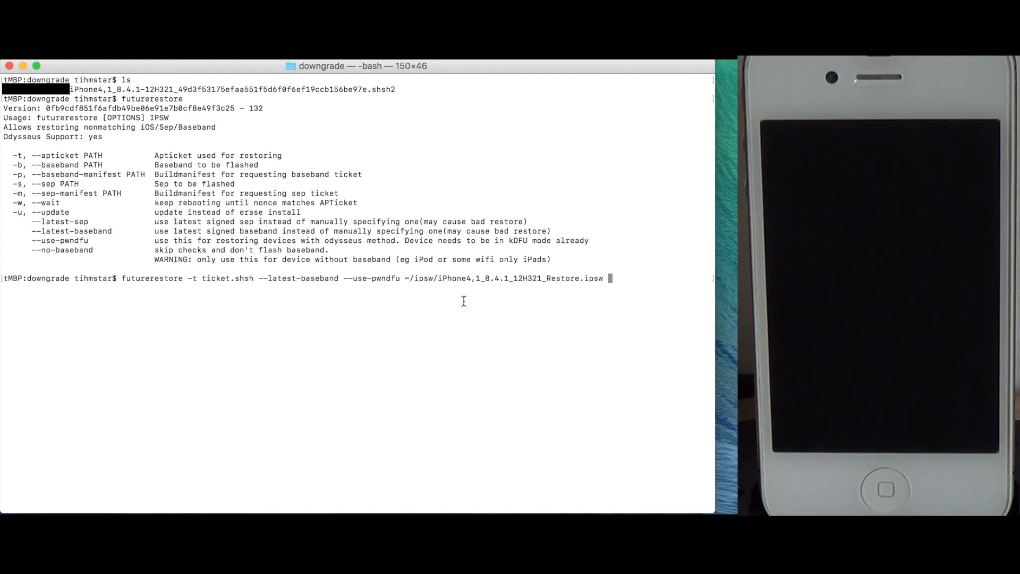
pyautogui.moveTo(522, 326)
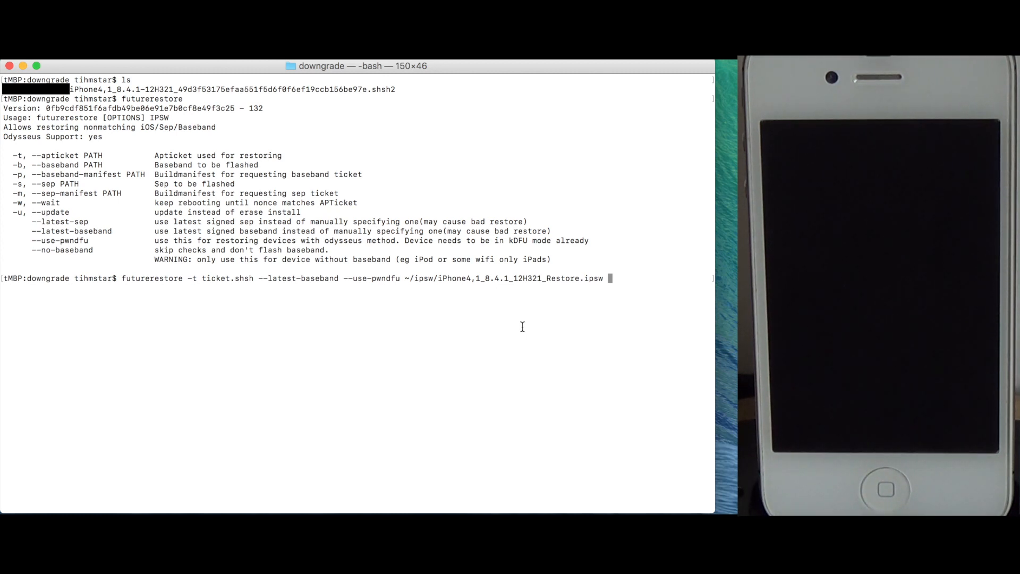
# Clear the help output and abandon the futurerestore command at a fresh prompt.
pyautogui.press('Return')
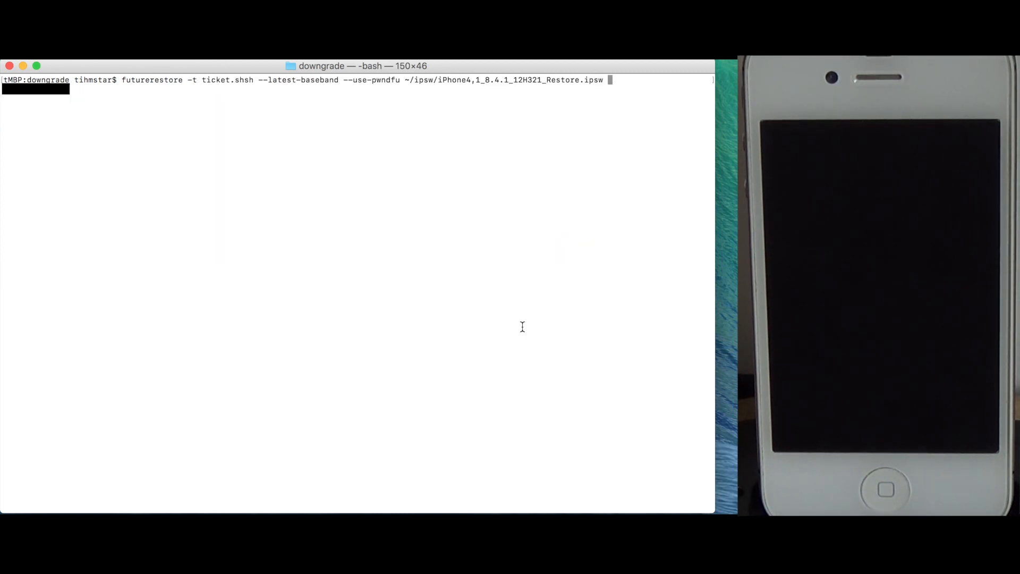
pyautogui.press('Return')
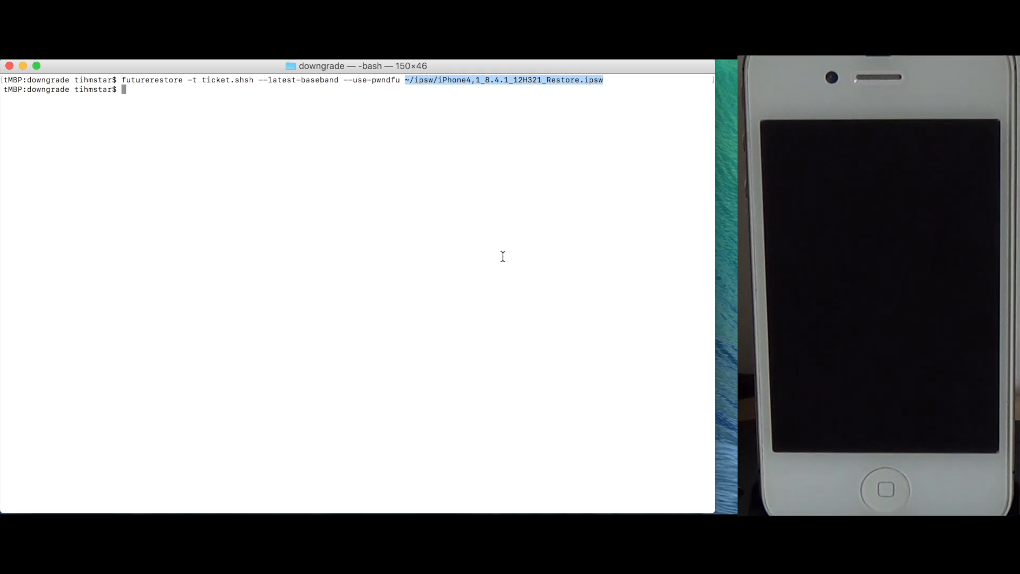
pyautogui.moveTo(589, 86)
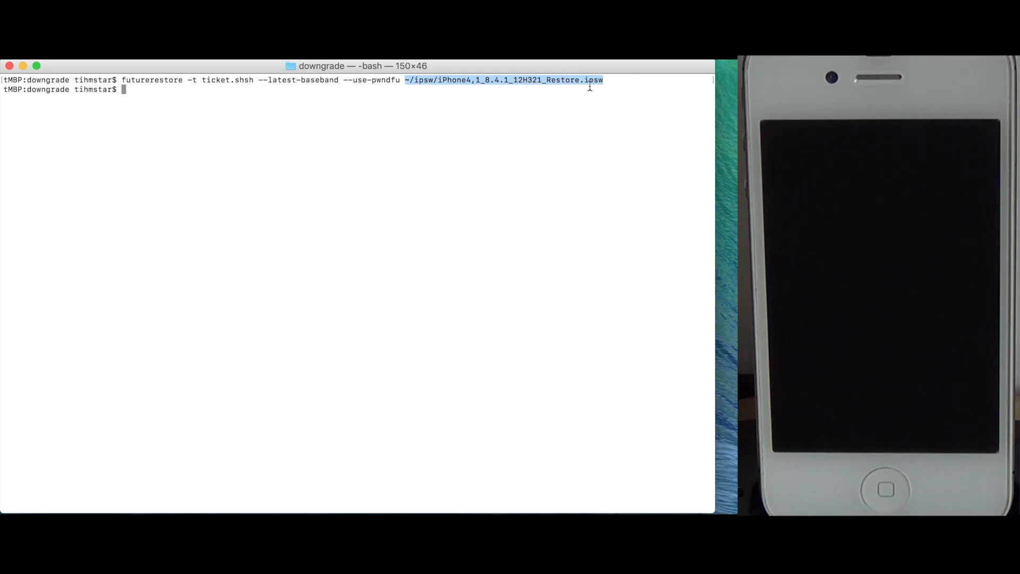
pyautogui.moveTo(594, 83)
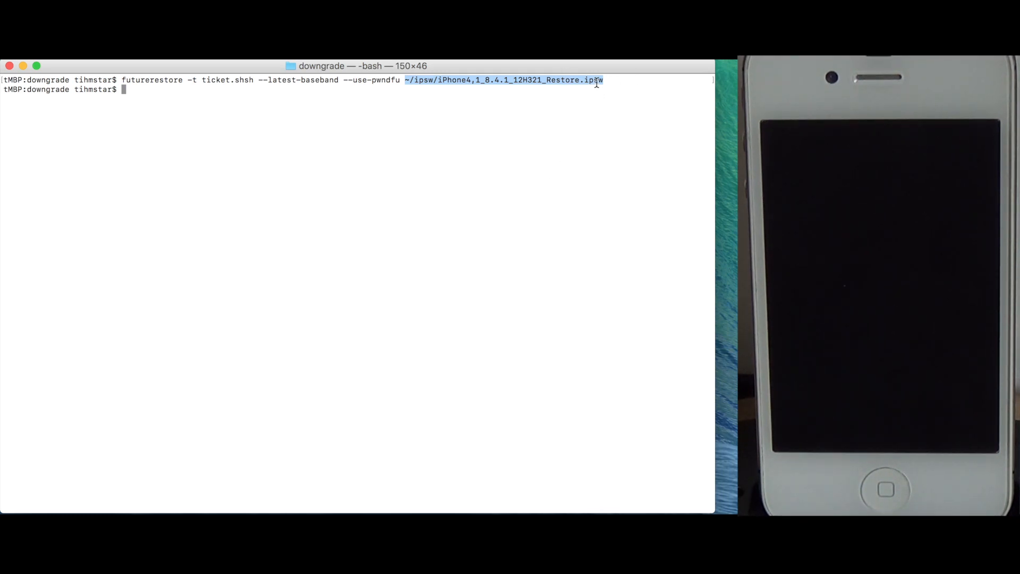
pyautogui.moveTo(542, 245)
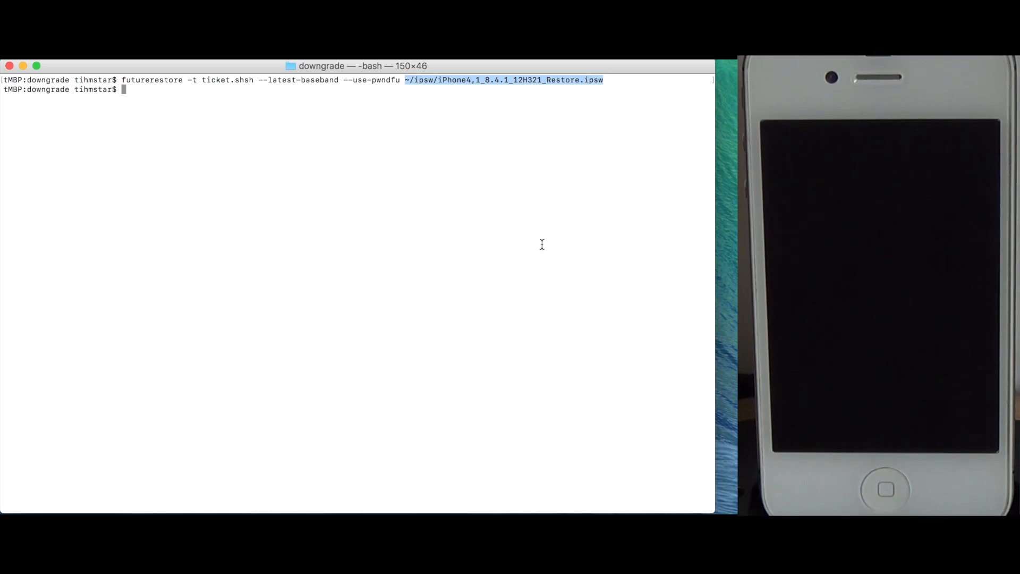
# List the contents of iPhone4,1_8.4.1_12H321_Restore.ipsw with unzip -l.
pyautogui.write('unzip')
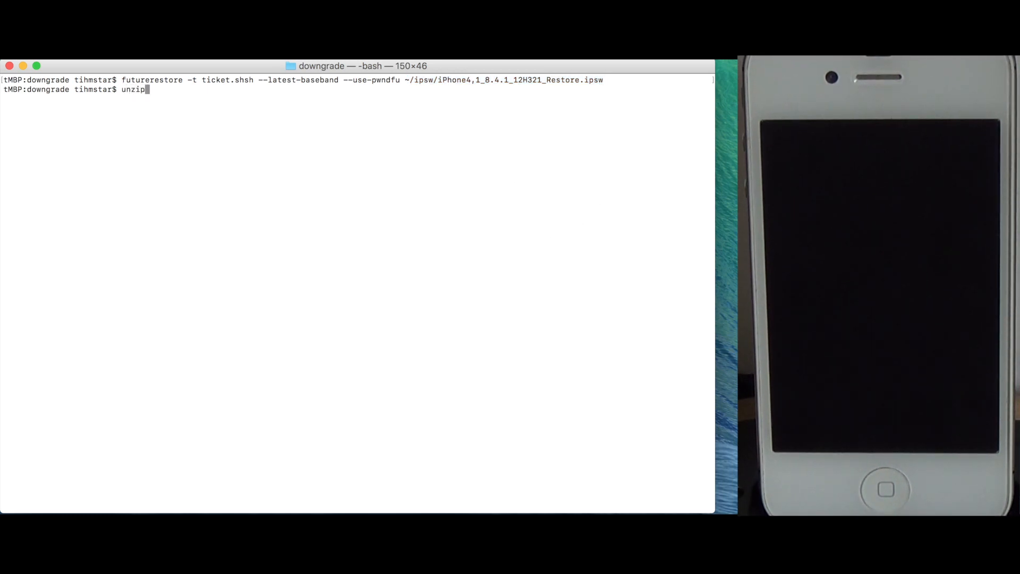
pyautogui.write('-l ~/ipsw/iPhone4,1_8.4.1_12H321_Restore.ipsw')
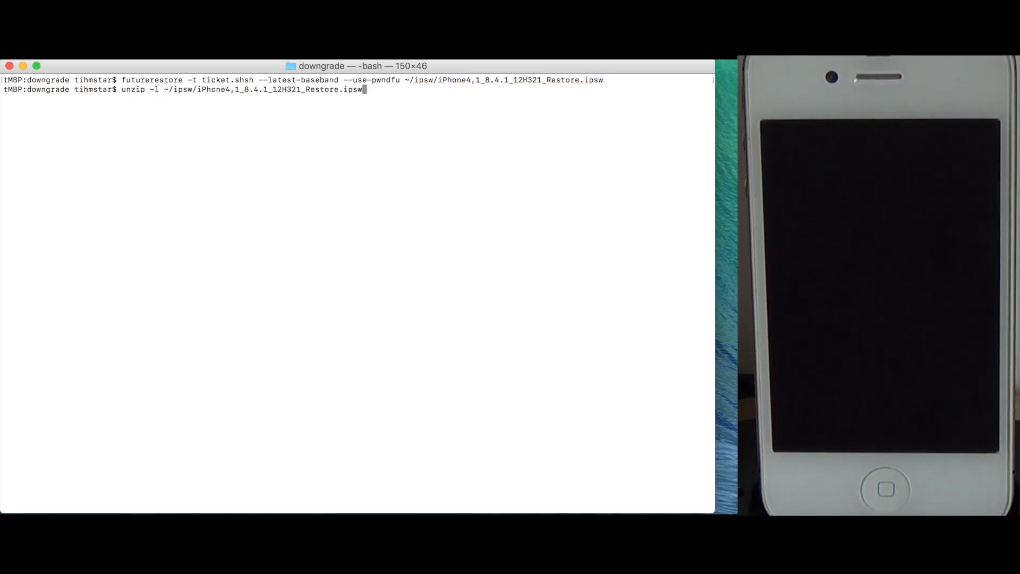
pyautogui.press('Return')
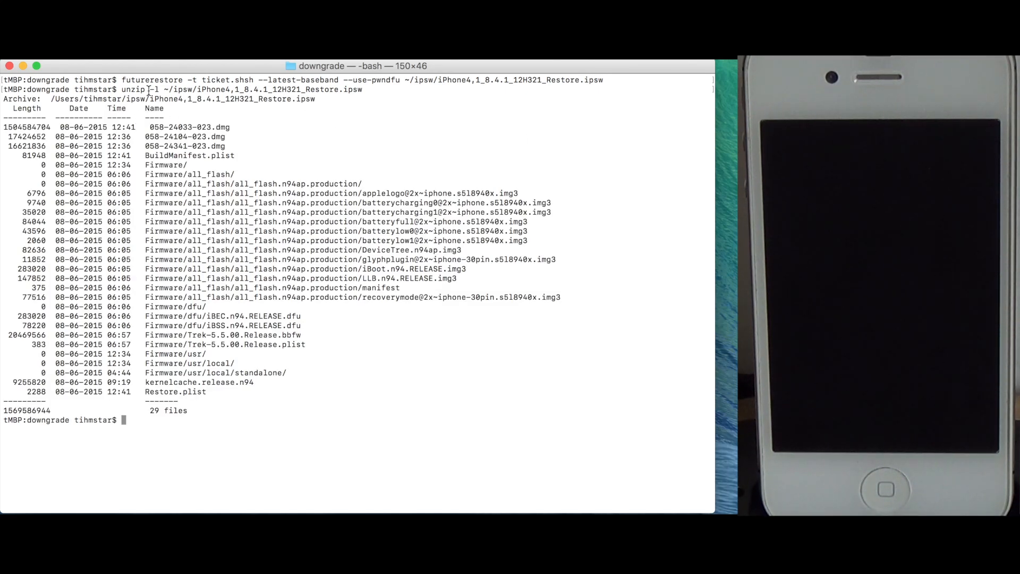
pyautogui.moveTo(329, 266)
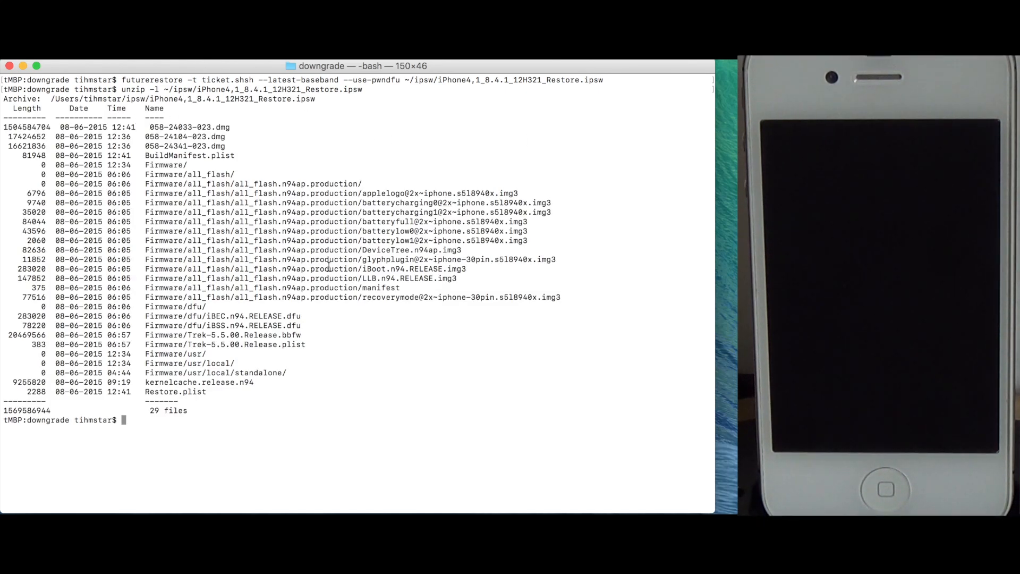
# Extract Trek-5.5.00.Release.bbfw from the restore IPSW with unzip.
pyautogui.doubleClick(221, 335)
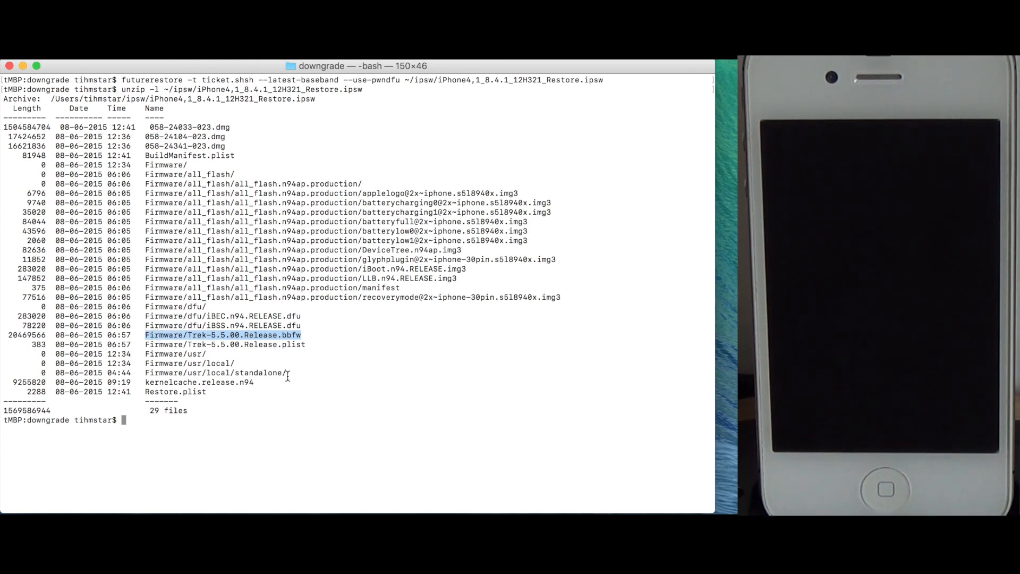
pyautogui.write('unzip')
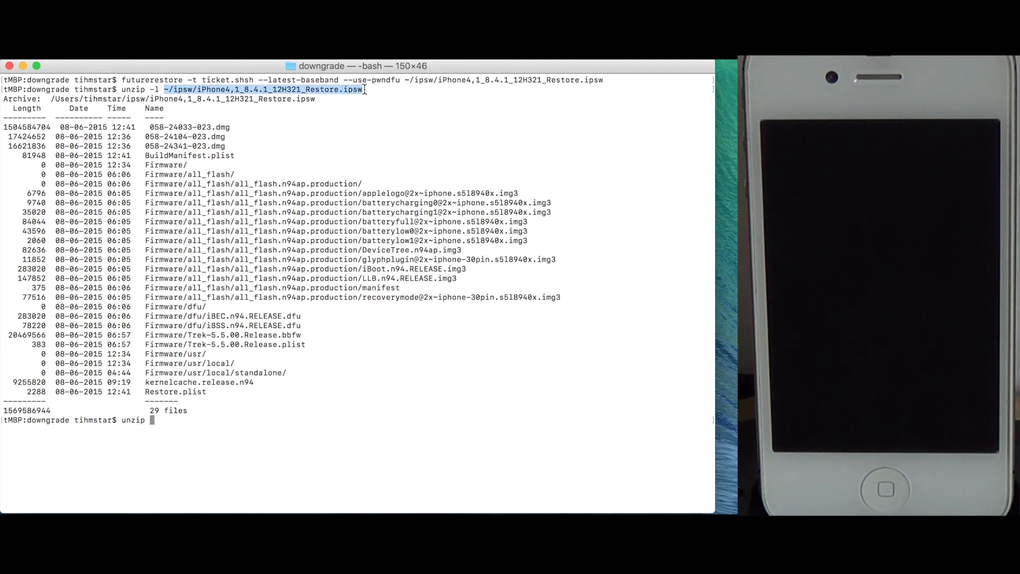
pyautogui.write('~/ipsw/iPhone4,1_8.4.1_12H321_Restore.ipsw')
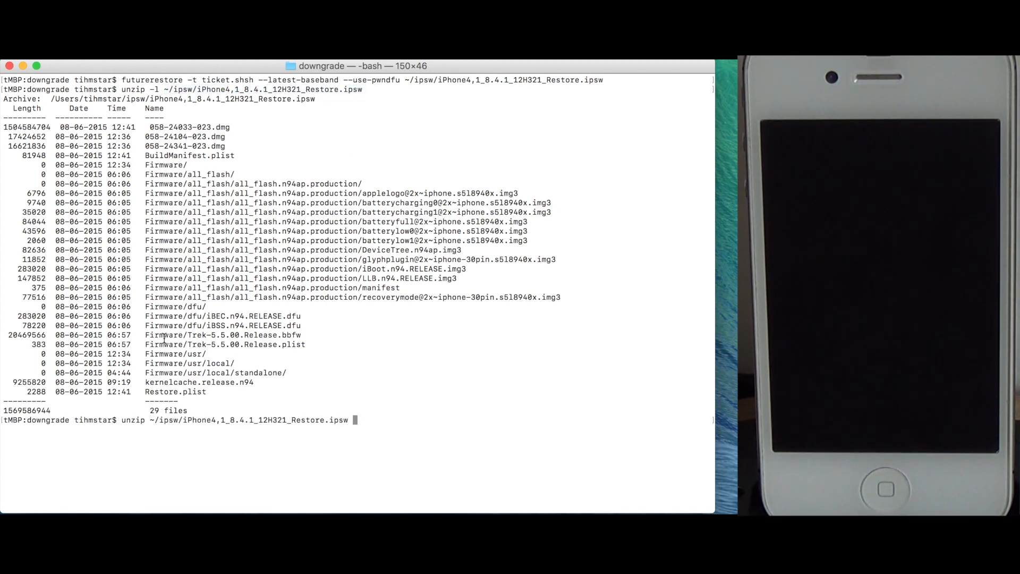
pyautogui.doubleClick(221, 335)
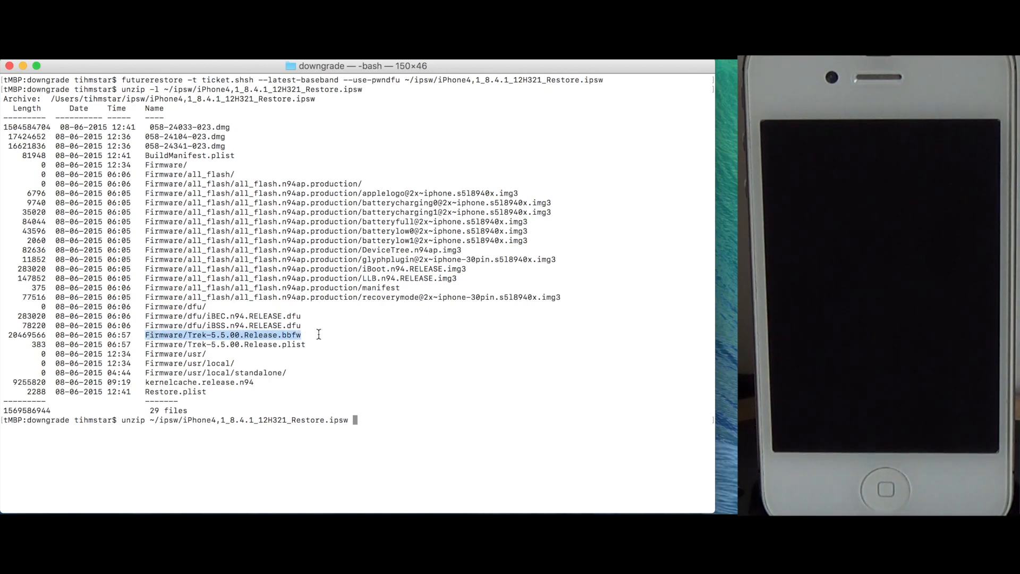
pyautogui.write('ls')
pyautogui.press('Return')
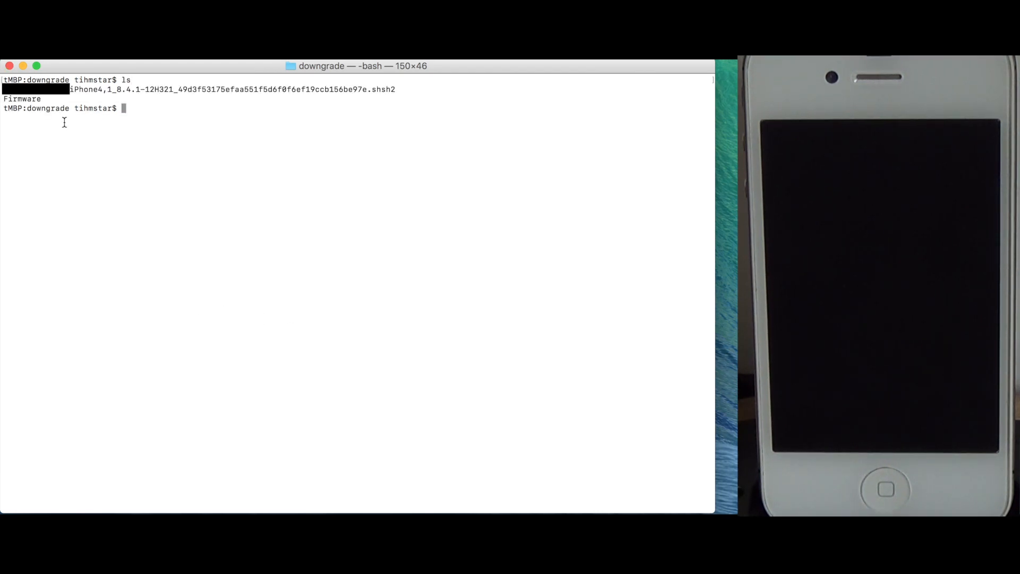
# Move Trek-5.5.00.Release.bbfw into the downgrade folder and remove the empty Firmware folder.
pyautogui.write('mv Firmware/')
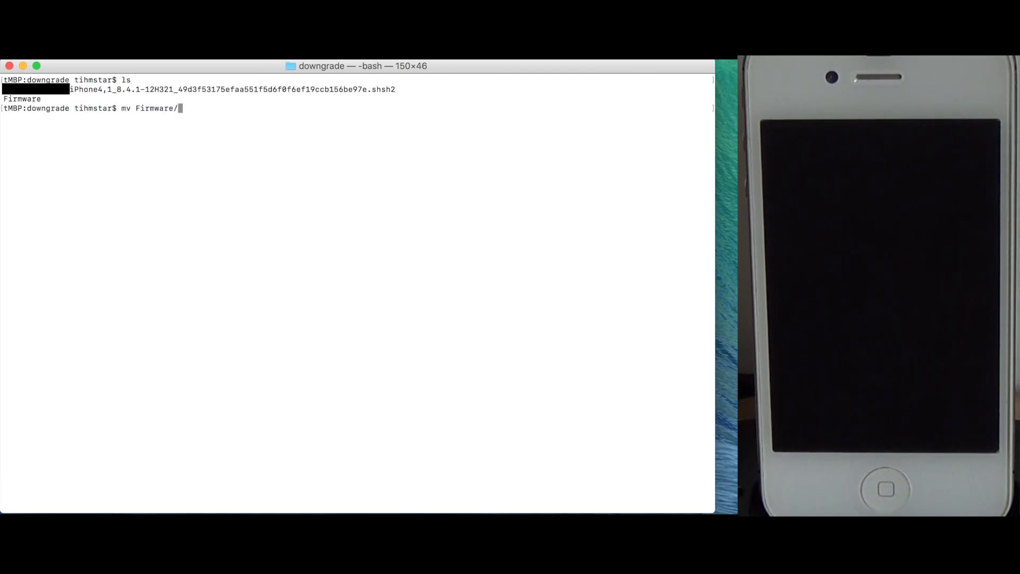
pyautogui.press('Return')
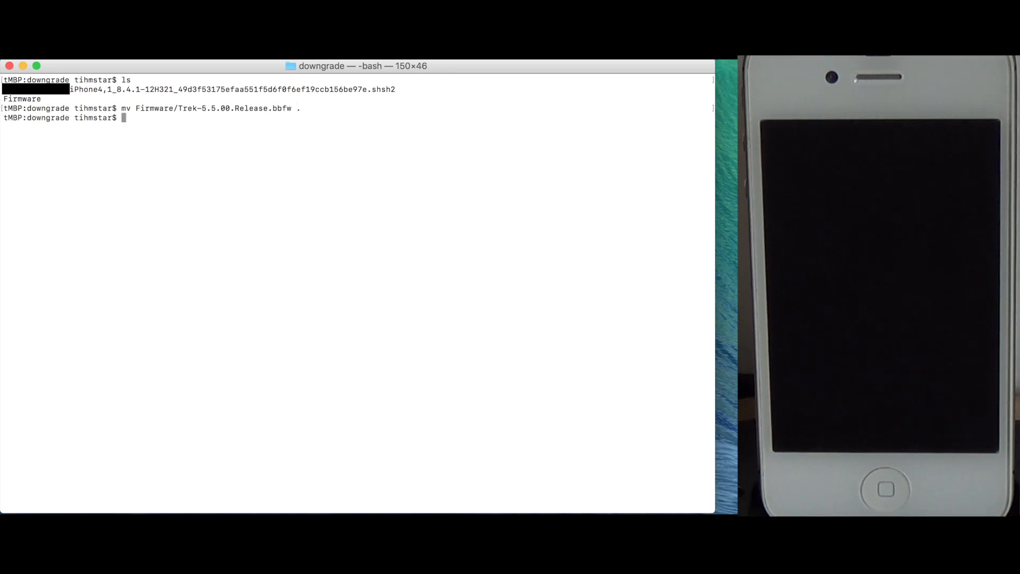
pyautogui.write('rmdir F')
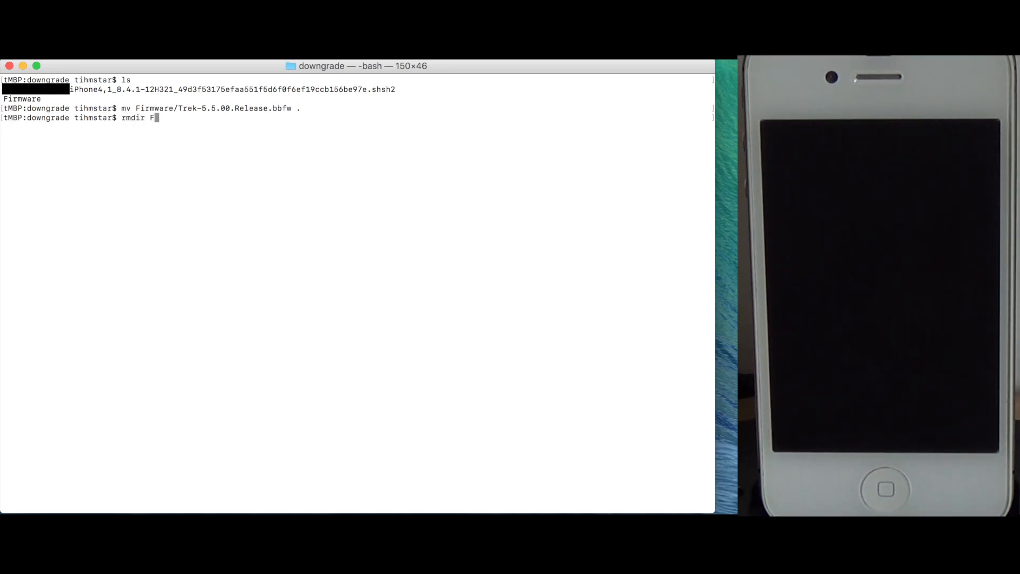
pyautogui.press('Return')
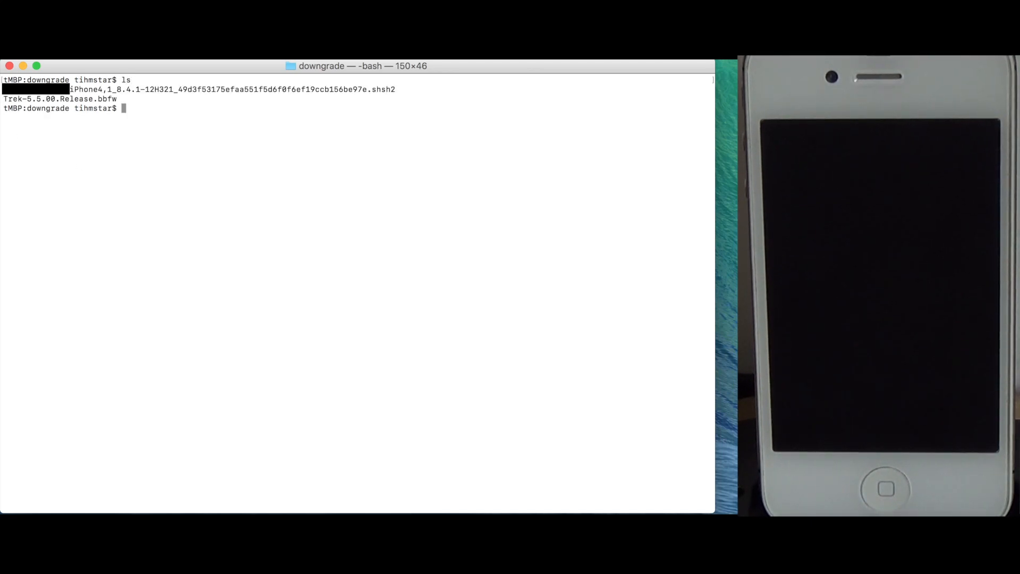
pyautogui.doubleClick(58, 99)
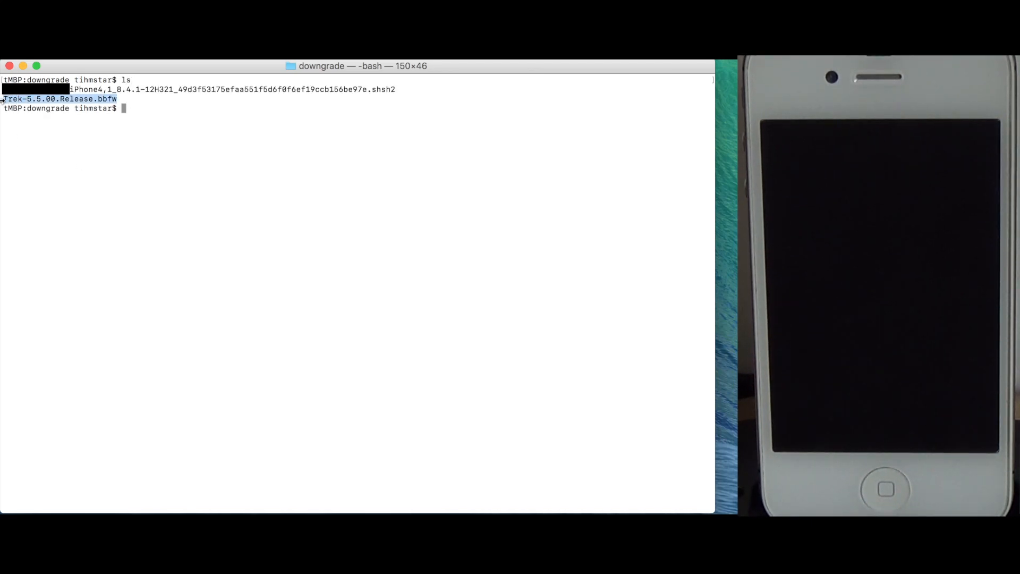
pyautogui.moveTo(209, 172)
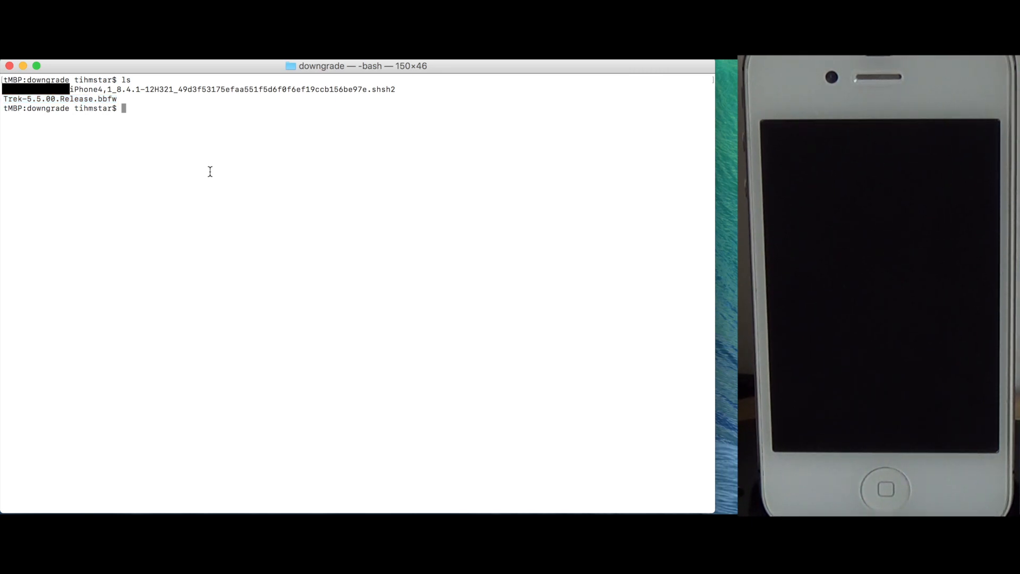
# Run tsschecker -d iPhone4,1 -i 8.4.1 -o --nocache for the OTA manifest, then interrupt it.
pyautogui.write('t')
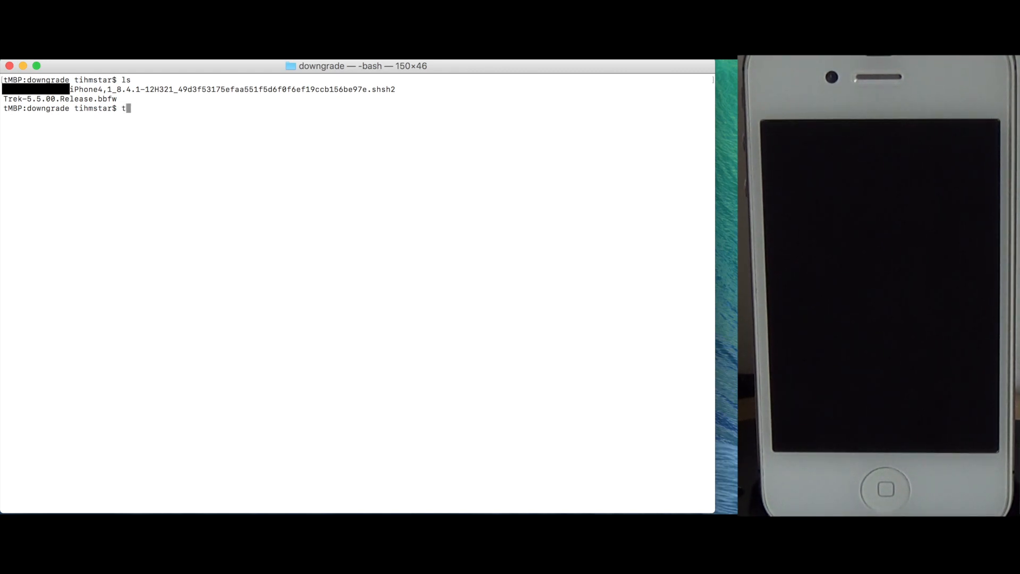
pyautogui.write('sschecker -d')
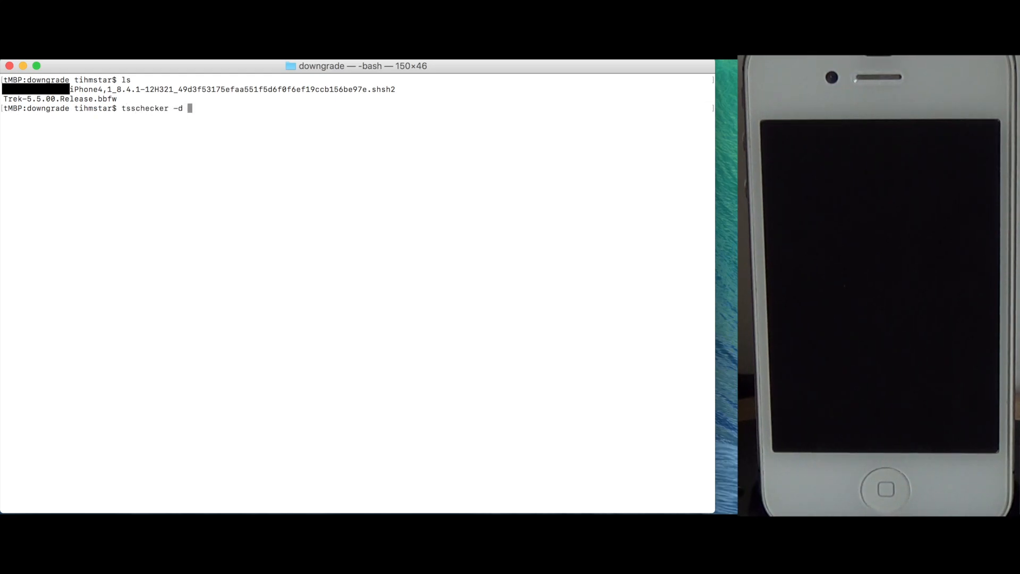
pyautogui.write('iPhone4,1')
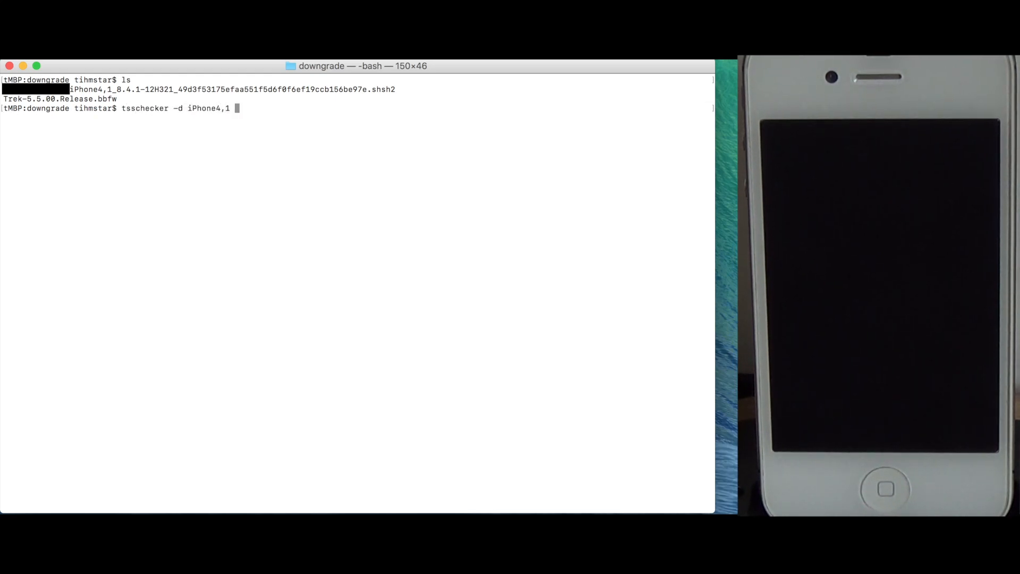
pyautogui.write('-i')
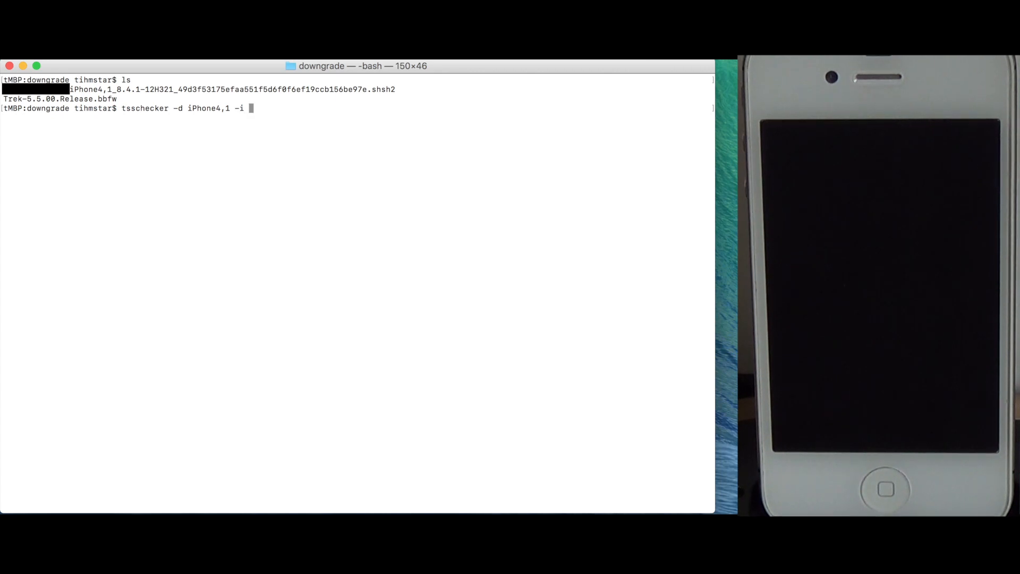
pyautogui.write('8')
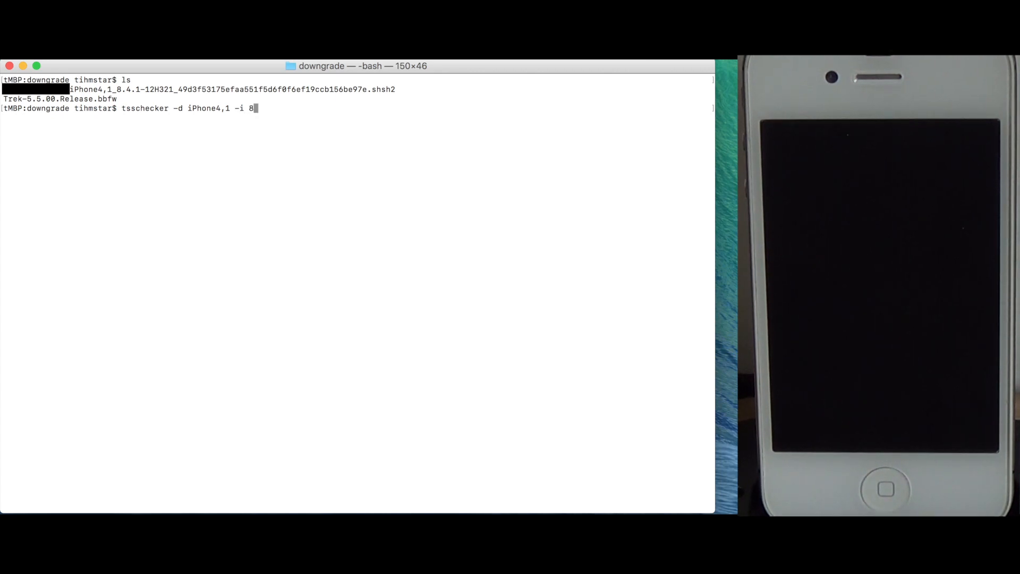
pyautogui.write('.4.1 -o')
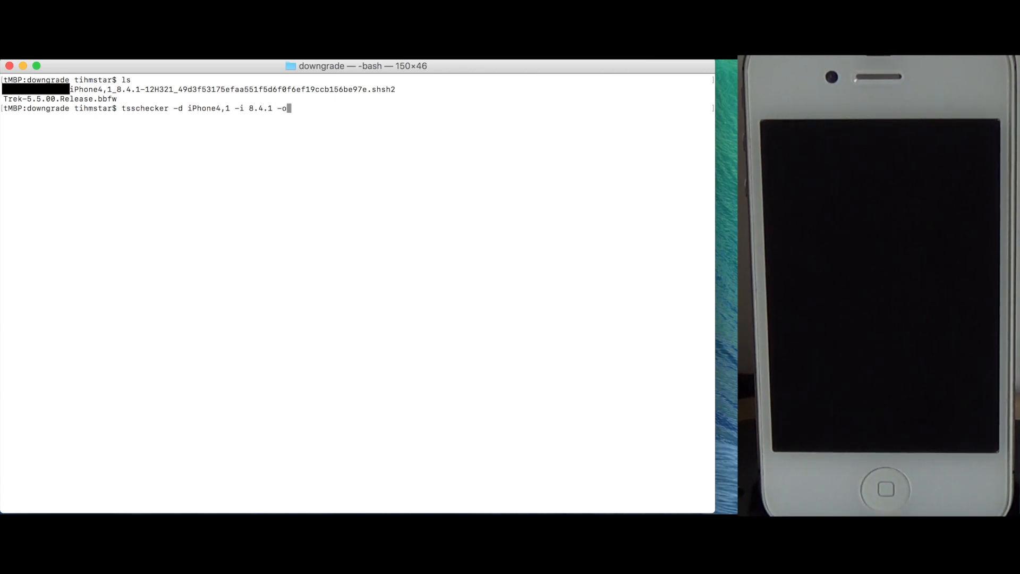
pyautogui.write('--no')
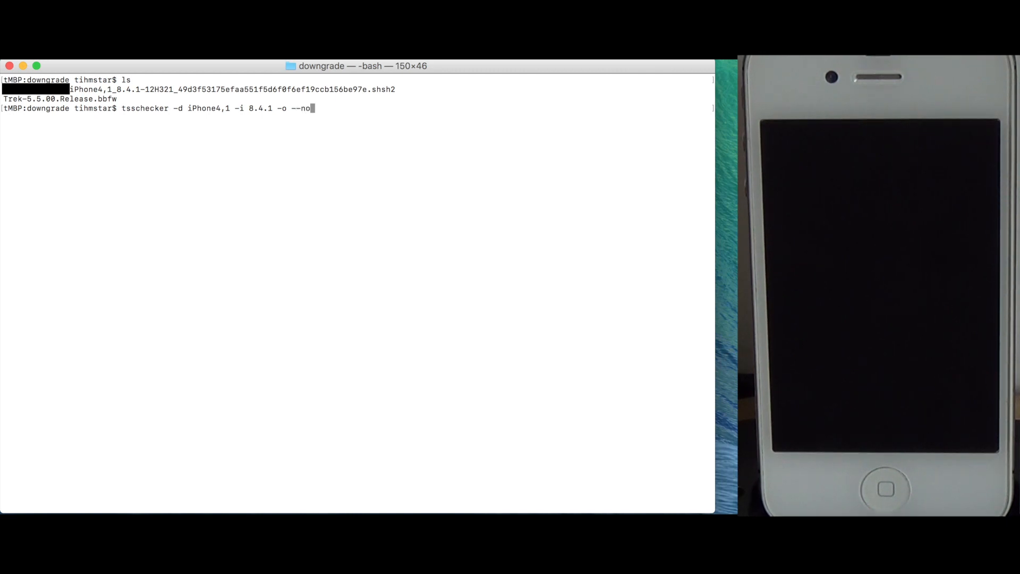
pyautogui.write('cache')
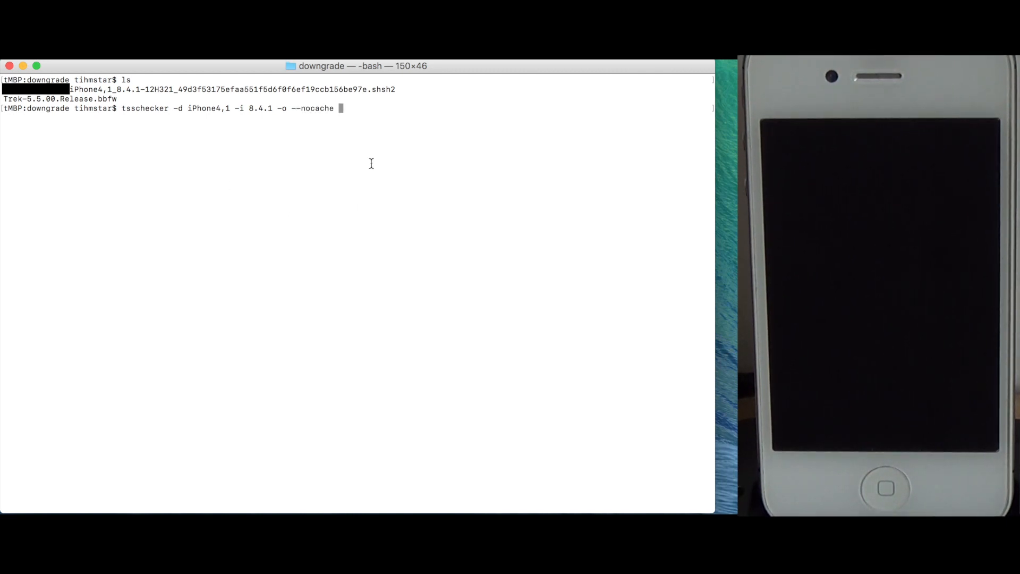
pyautogui.moveTo(264, 241)
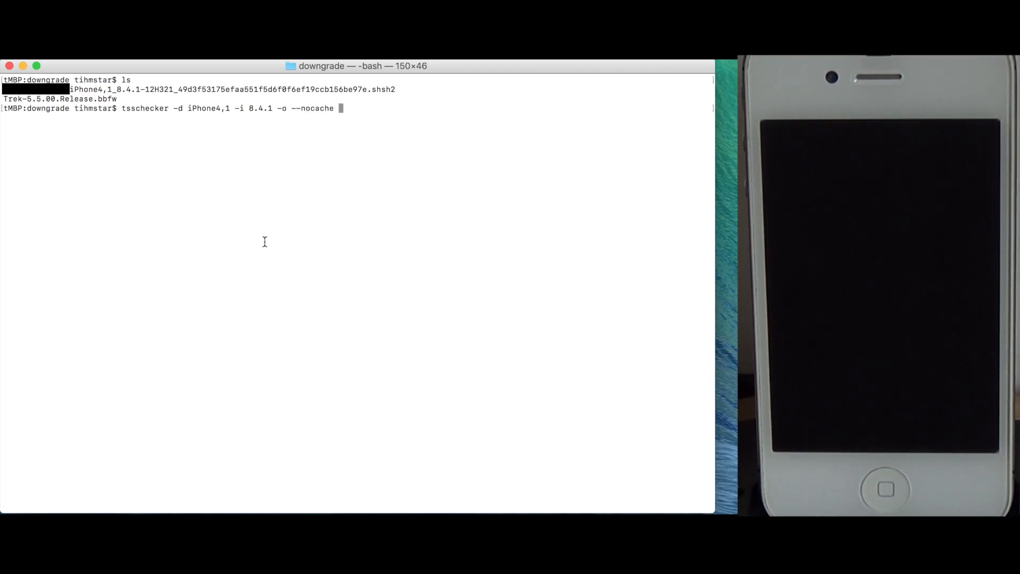
pyautogui.press('Return')
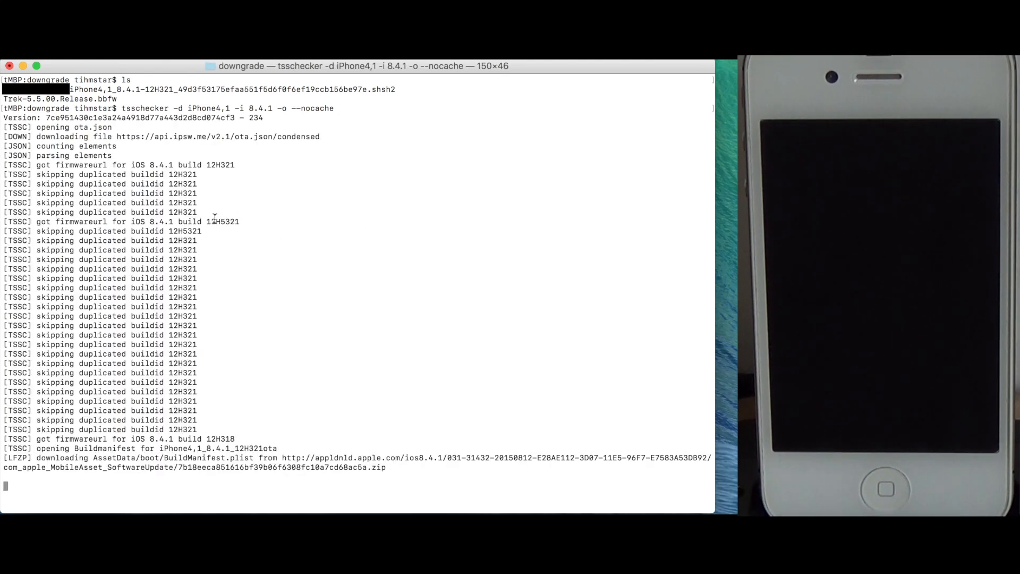
pyautogui.press('ctrl+c')
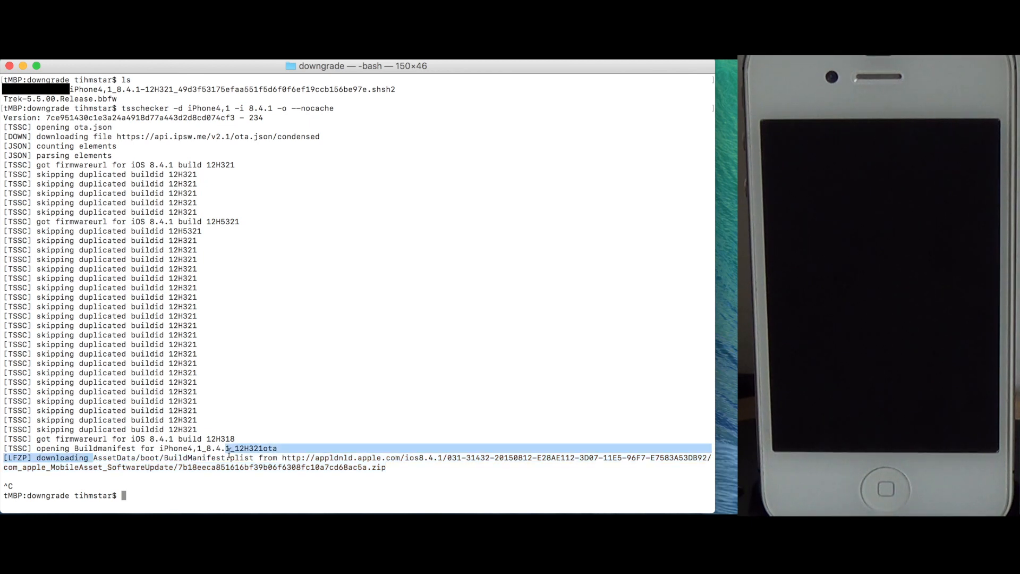
# Fetch AssetData/boot/BuildManifest.plist from the iOS 8.4.1 OTA zip using pzb --get.
pyautogui.write('p')
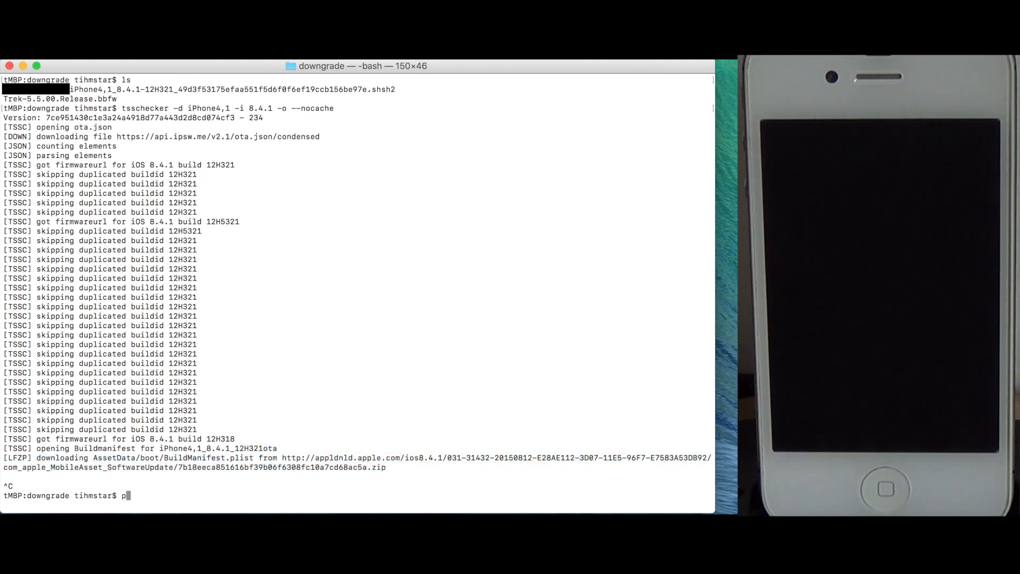
pyautogui.write('zb')
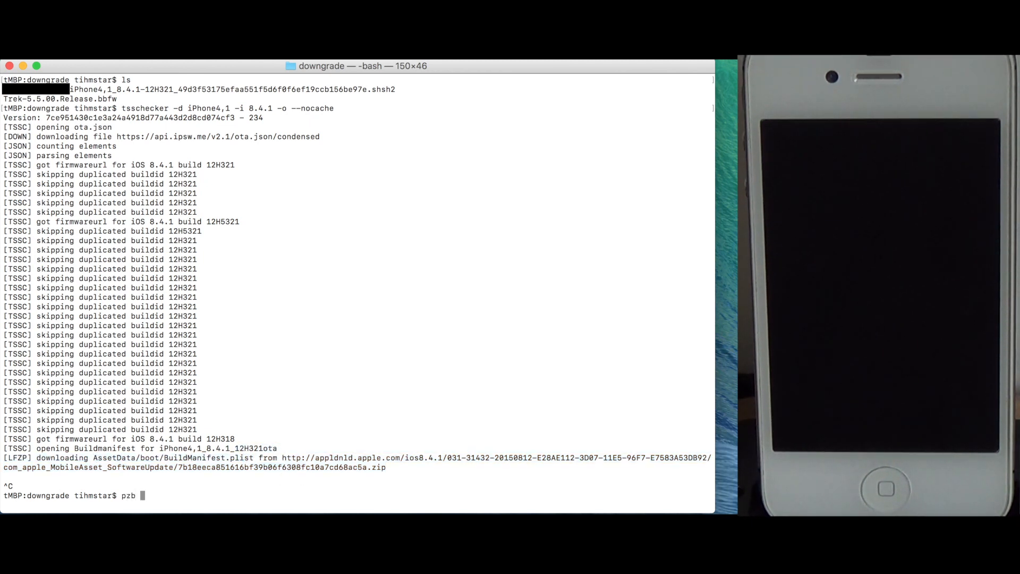
pyautogui.moveTo(244, 486)
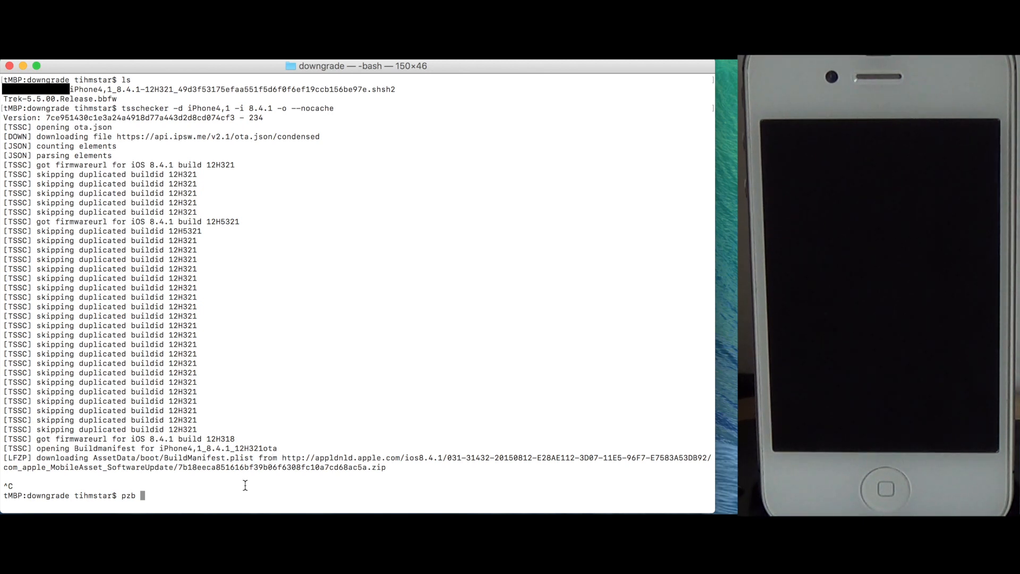
pyautogui.write('--get')
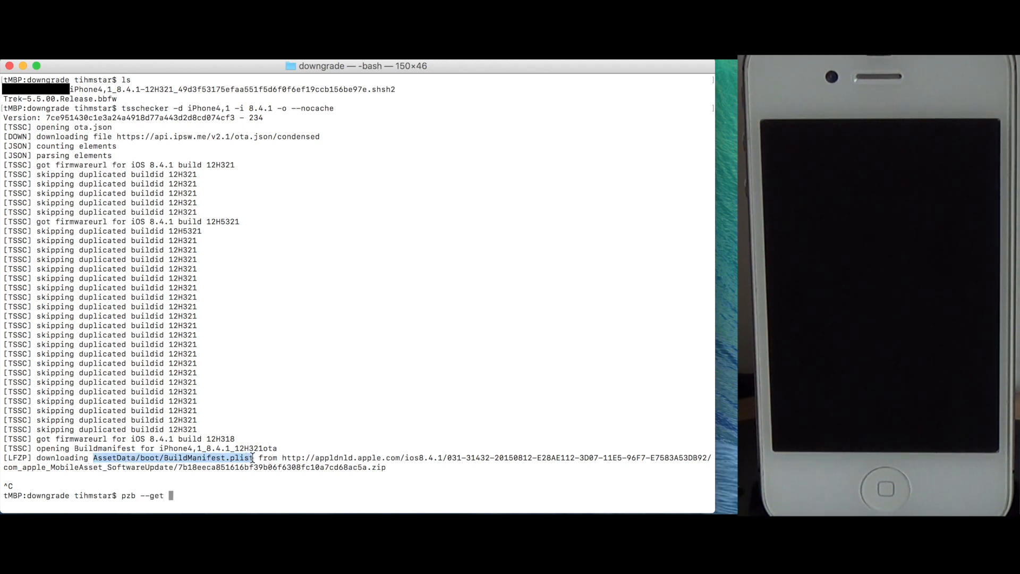
pyautogui.write('AssetData/boot/BuildManifest.plist')
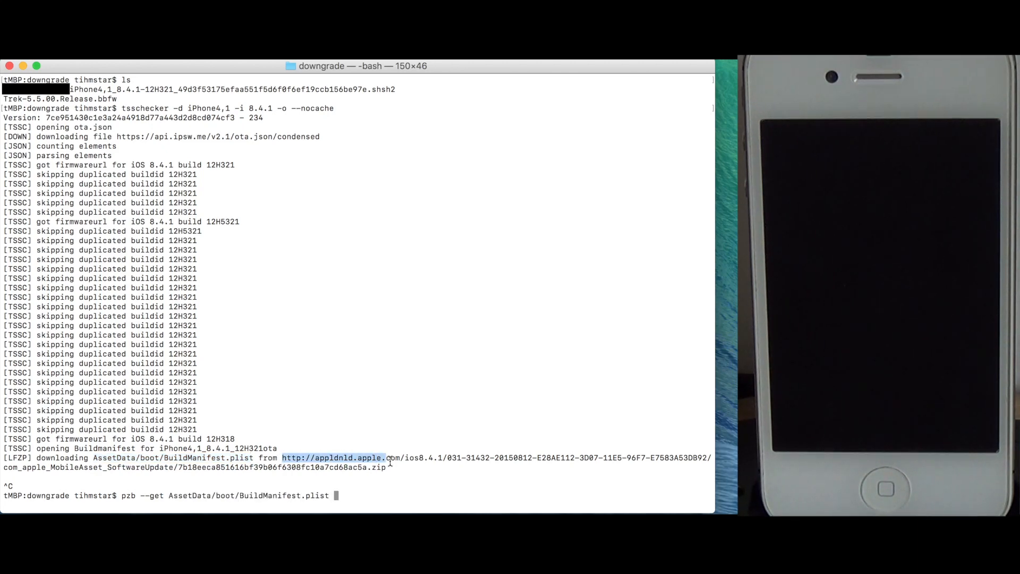
pyautogui.press('Return')
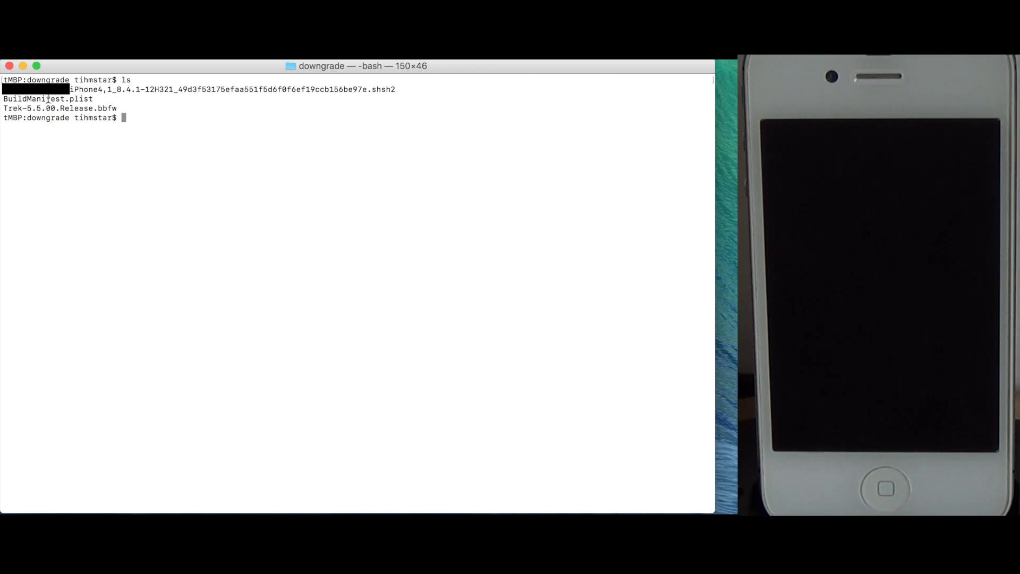
# Select the BuildManifest.plist name and run futurerestore to show its usage options.
pyautogui.doubleClick(46, 97)
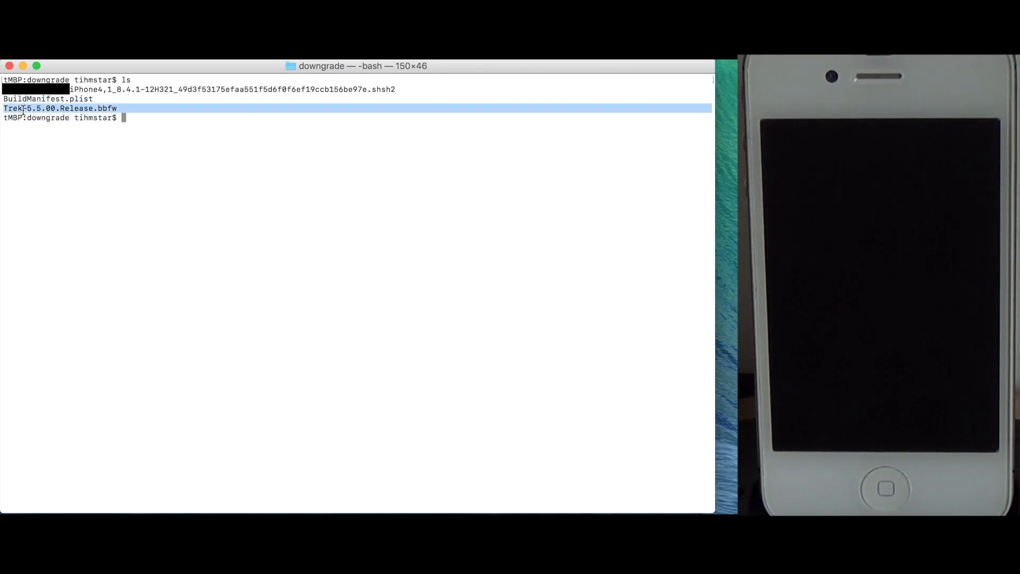
pyautogui.moveTo(201, 205)
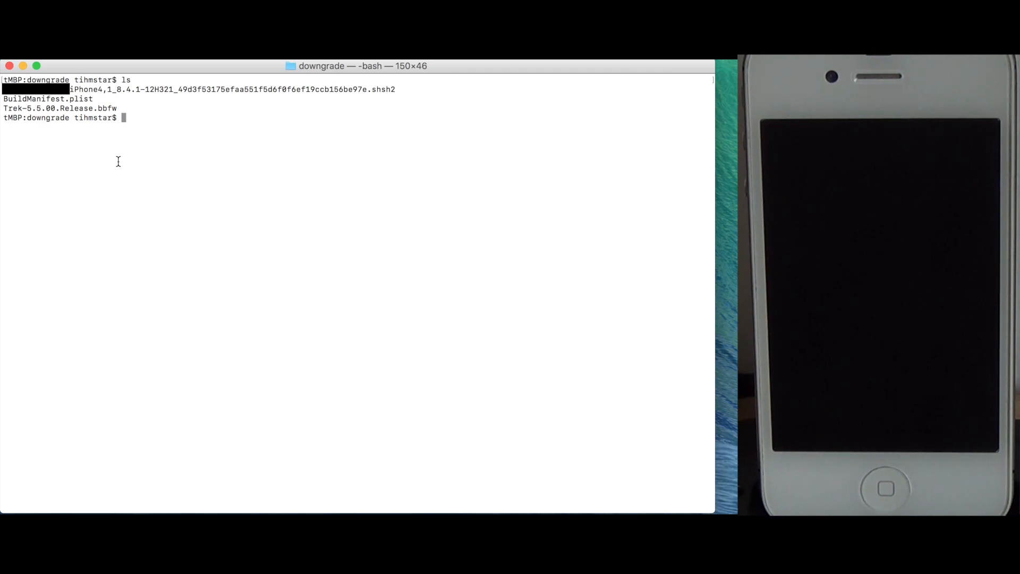
pyautogui.write('f')
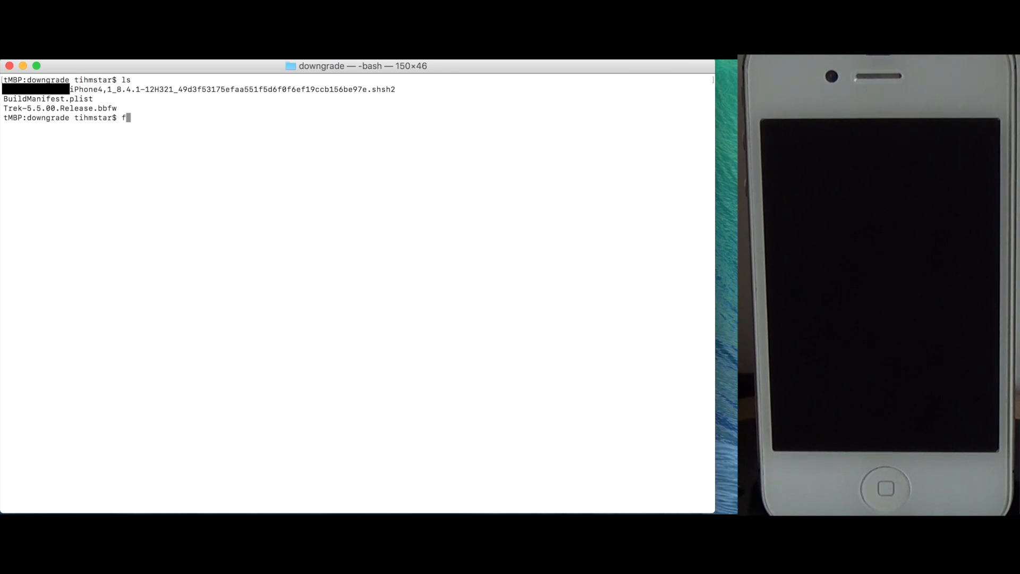
pyautogui.write('uturerestore')
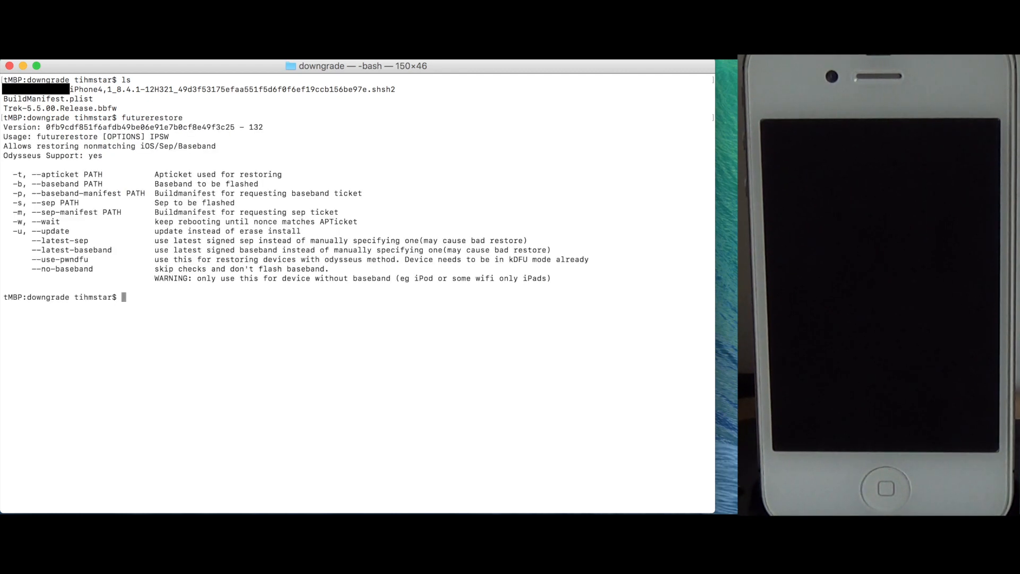
# Begin the futurerestore command with -p BuildManifest.plist and -b Trek-5.5.00.Release.bbfw.
pyautogui.write('futurerestore')
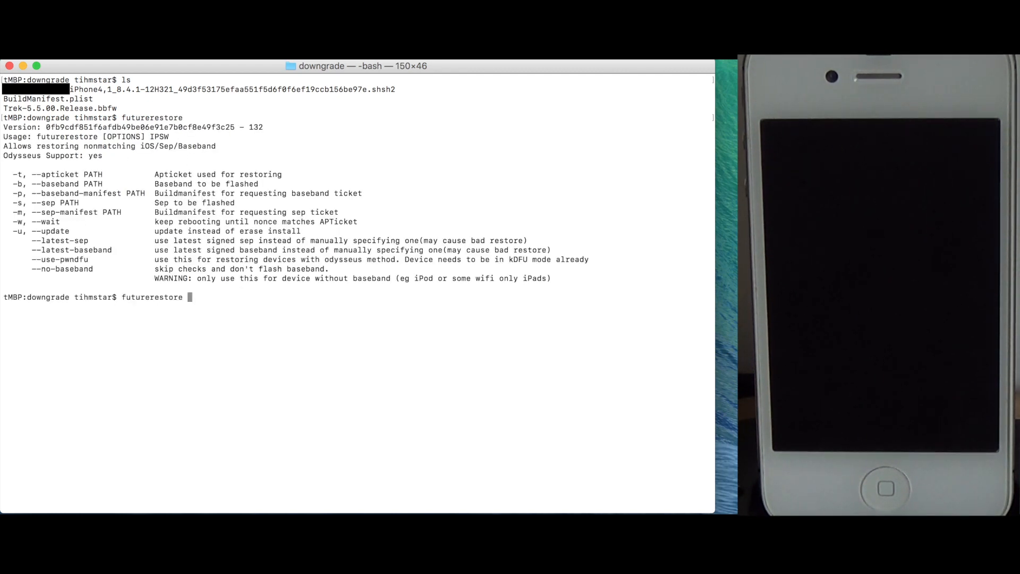
pyautogui.write('-')
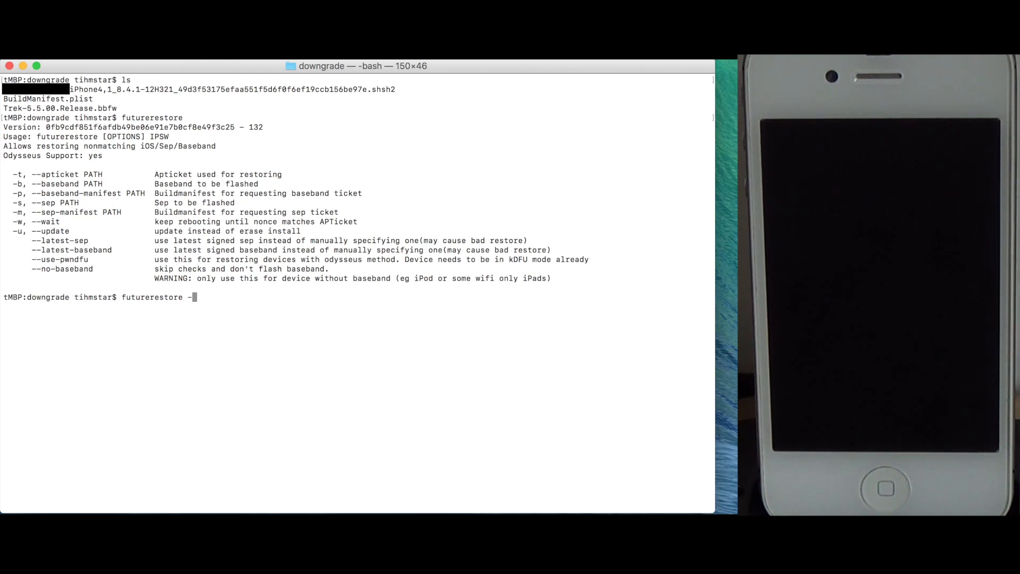
pyautogui.moveTo(94, 212)
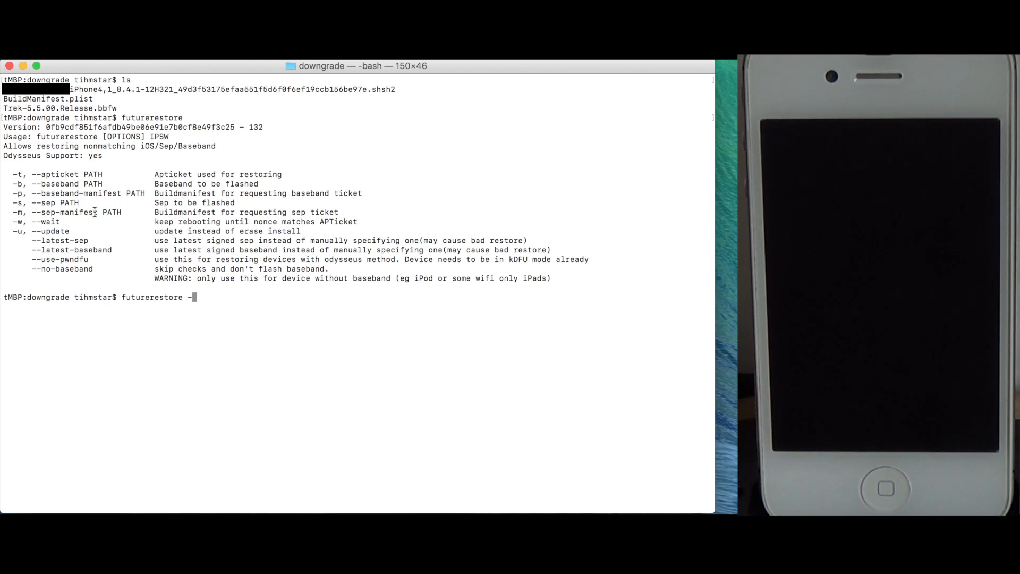
pyautogui.write('-p BuildManifest.plist')
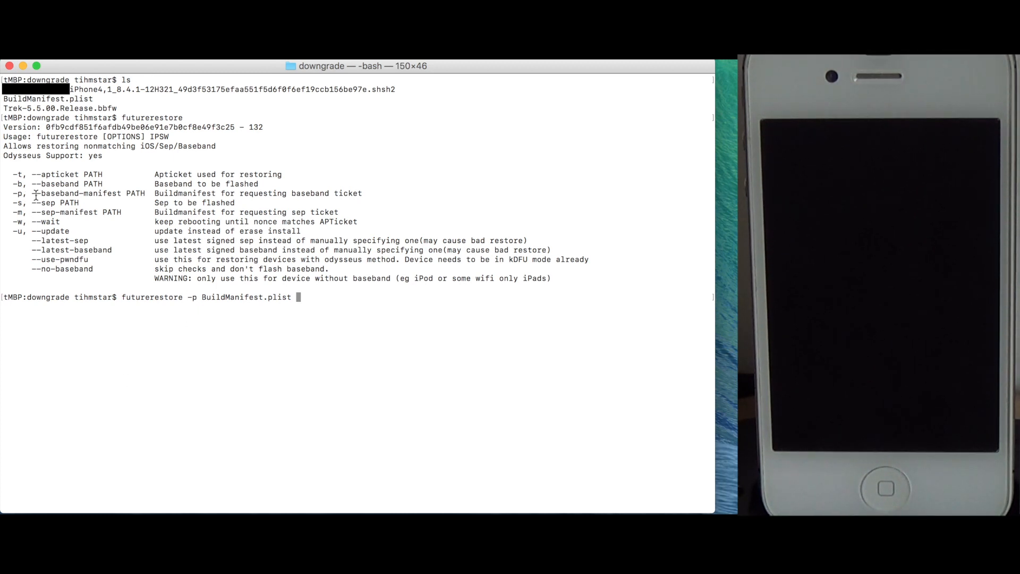
pyautogui.write('-')
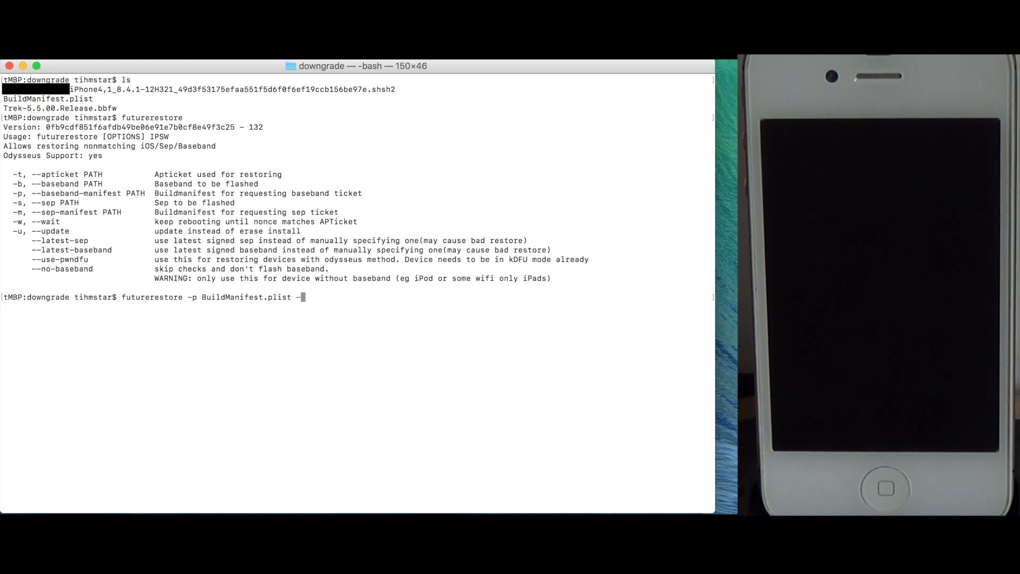
pyautogui.write('-b Te')
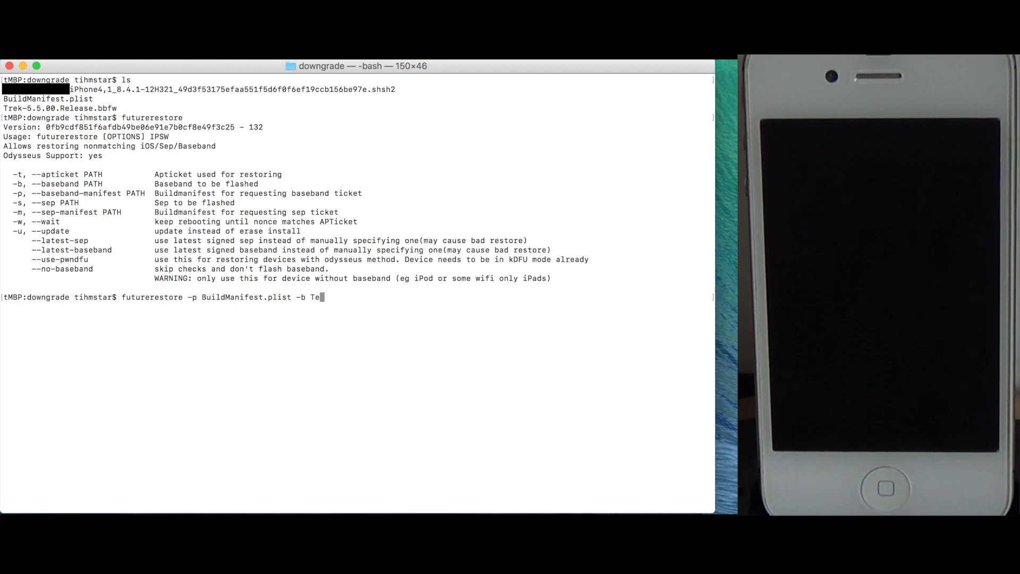
pyautogui.write('rek-5.5.00.Release.bbfw')
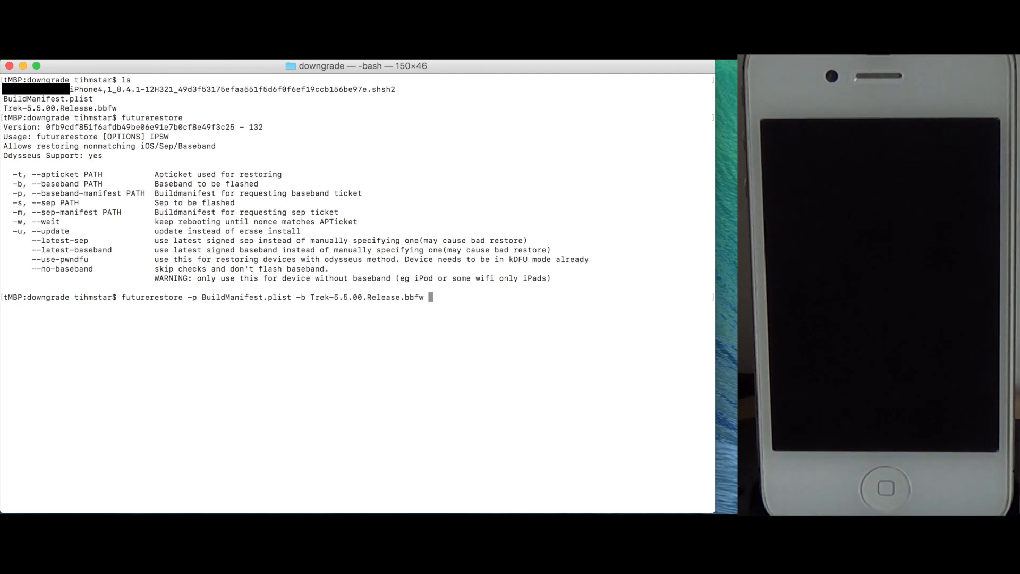
# Add --use-pwndfu, -t iPhone4,1_8.4.1-12H321 .shsh2 ticket and the ~/ipsw 8.4.1 restore IPSW, clearing earlier output.
pyautogui.write('--use-pwndfu -')
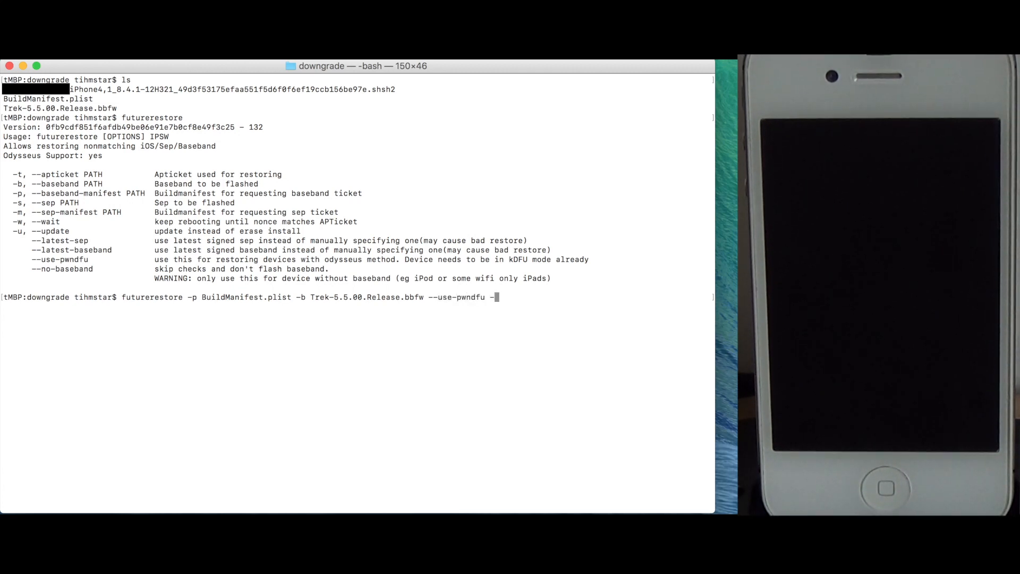
pyautogui.write('t')
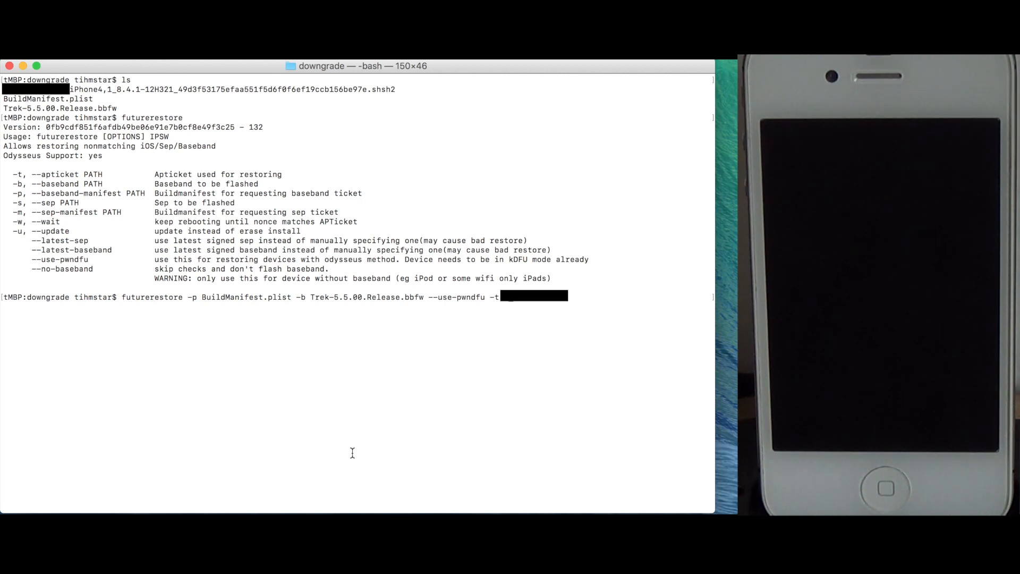
pyautogui.write('iPhone4,1_8.4.1-12H321_49d3f53175efaa551f5d6f0f6ef19ccb156be97e.shsh2')
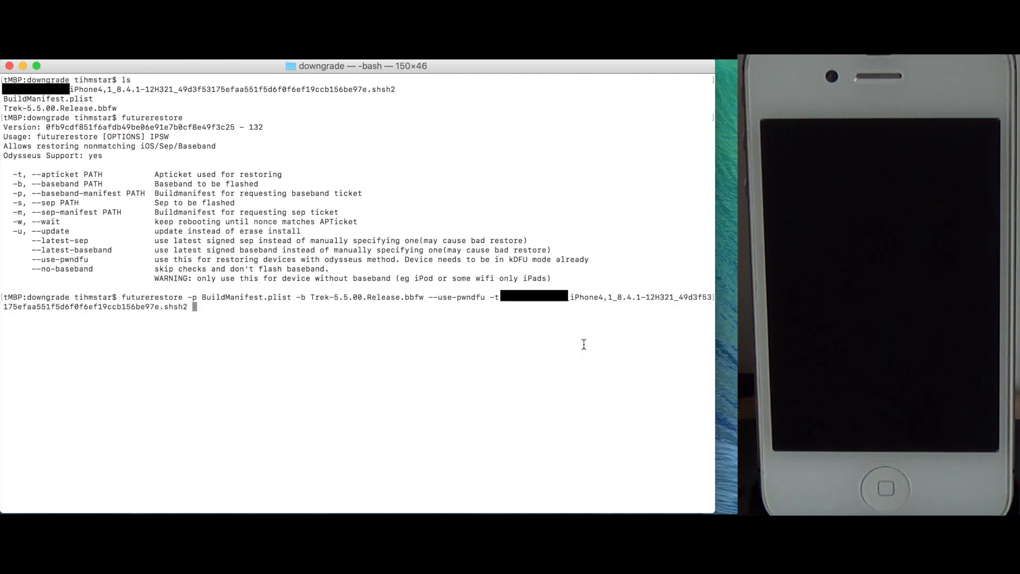
pyautogui.moveTo(415, 395)
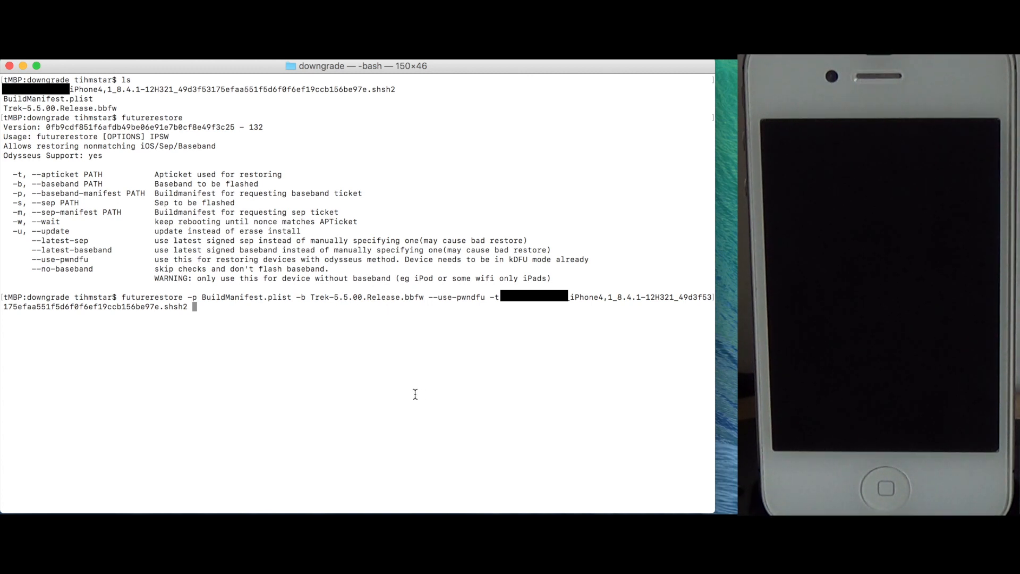
pyautogui.write('~/i')
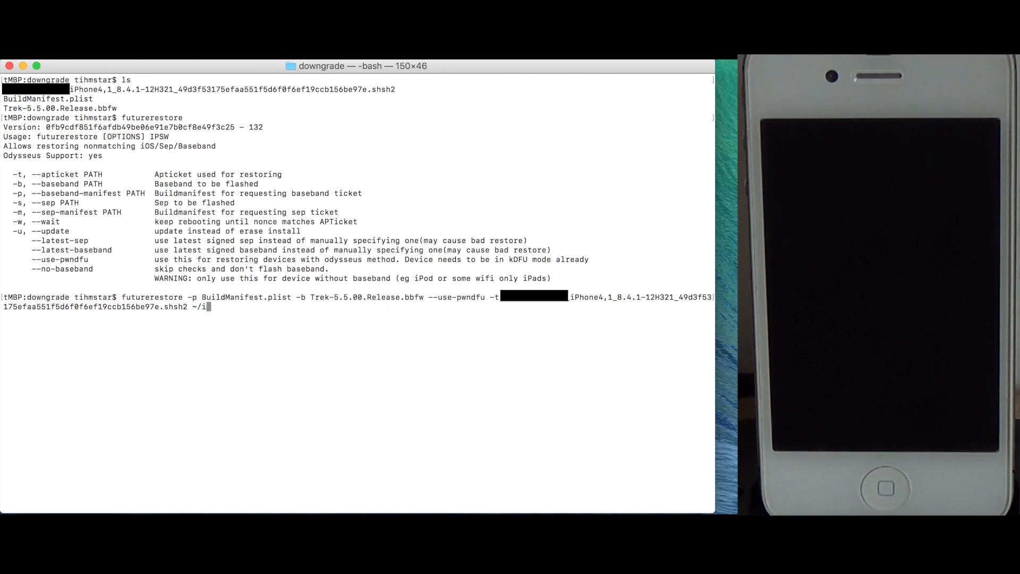
pyautogui.write('/ipsw/iPhone4,1_8.4.1_12H321_Restore.ipsw')
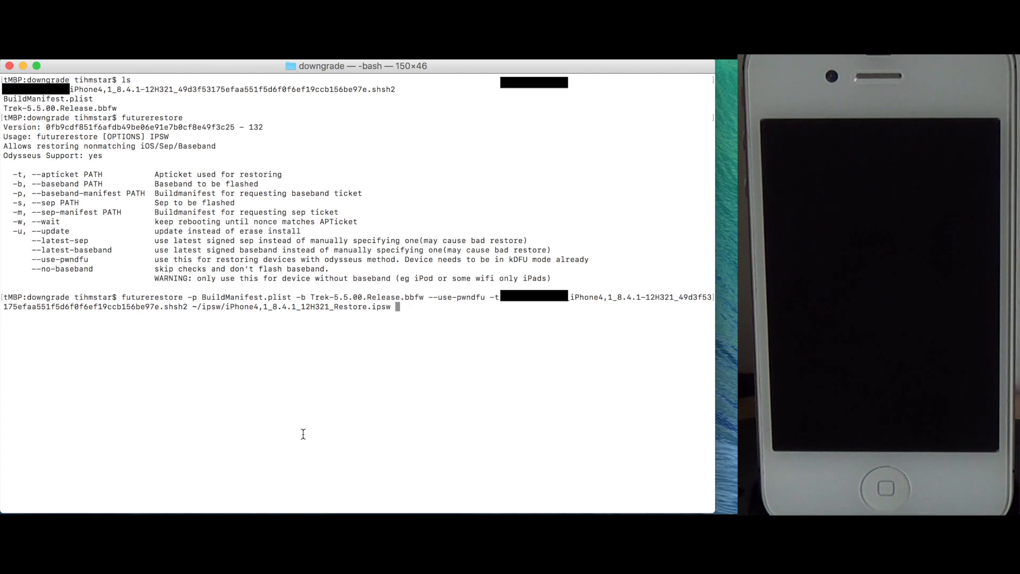
pyautogui.press('Return')
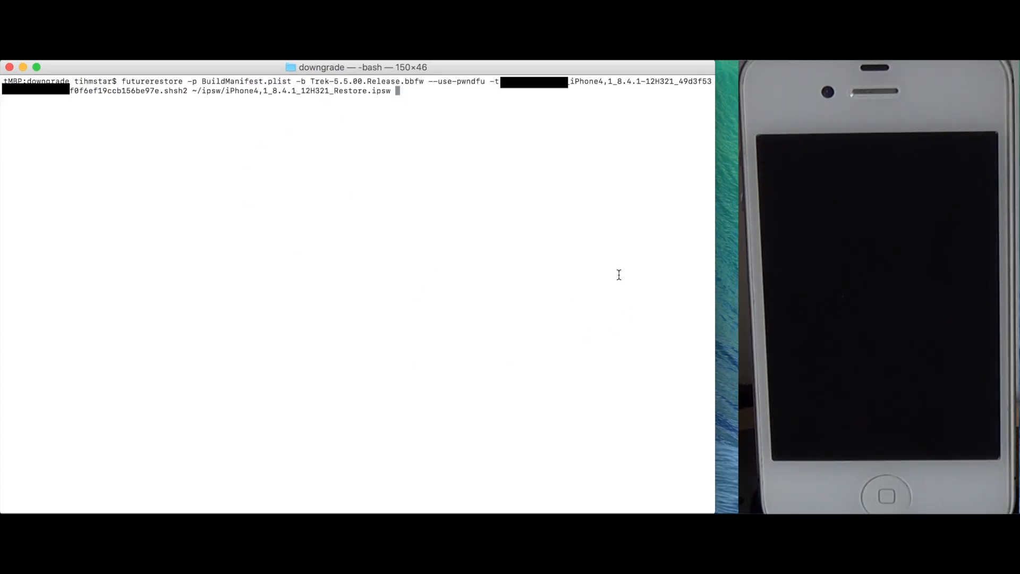
# Launch the assembled futurerestore command and let the restore run to the RootTicket stage.
pyautogui.press('Return')
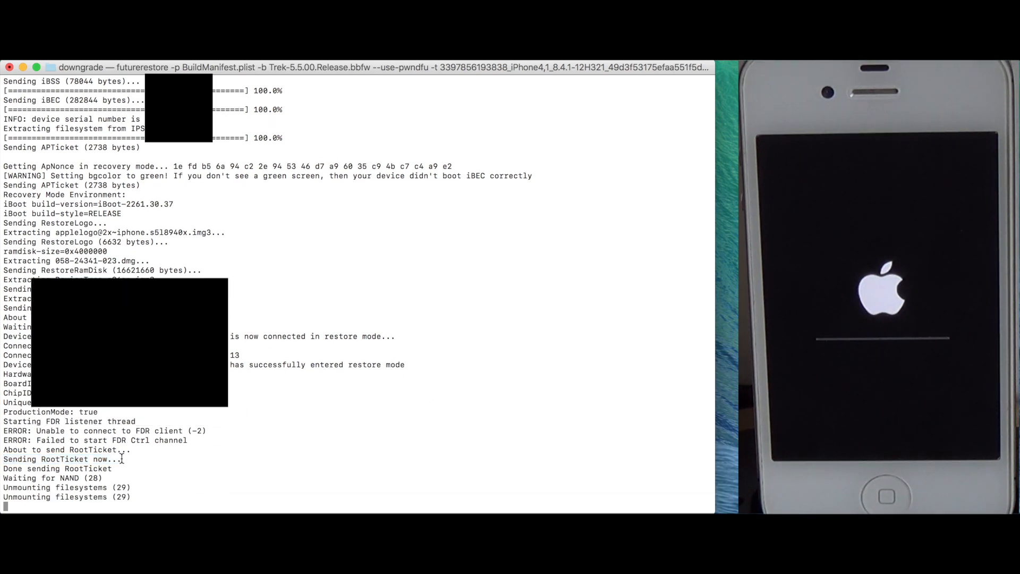
pyautogui.moveTo(261, 459)
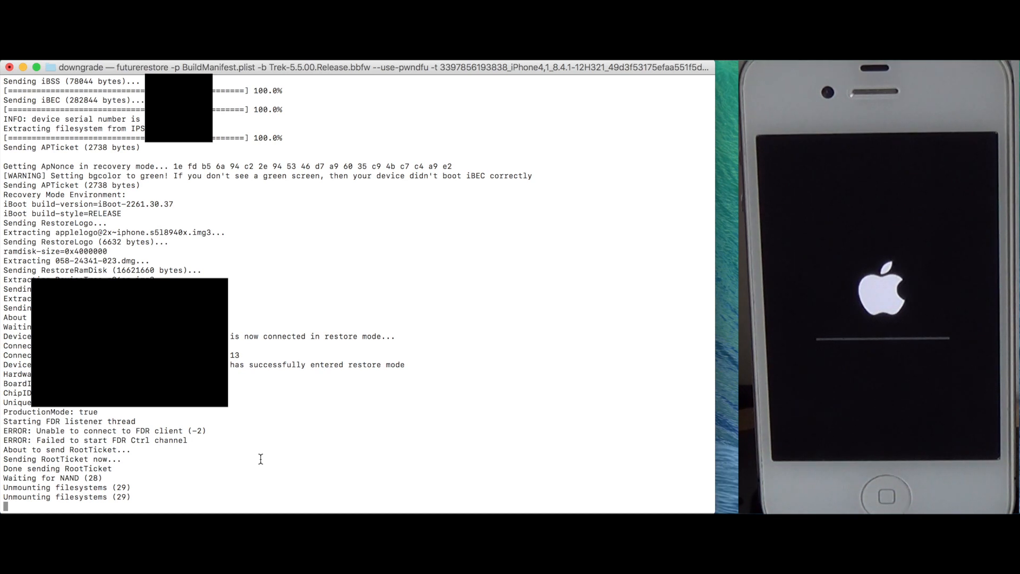